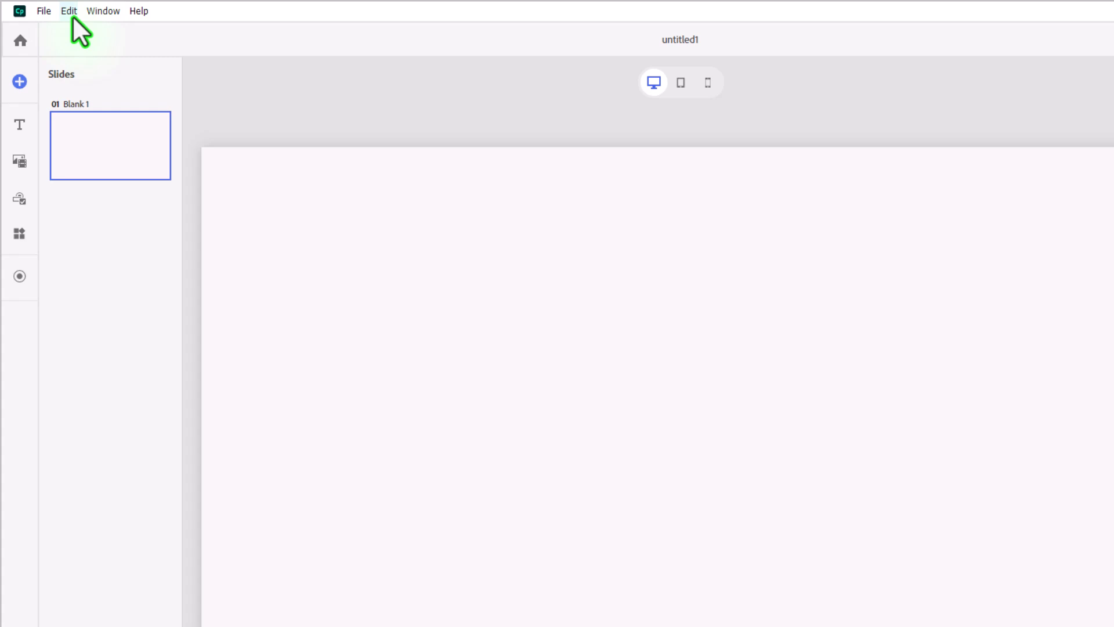
- Enable quiz reporting in Preferences > Quizzing > Reporting, keeping SCORM 1.2 as the standard
left_click(68, 10)
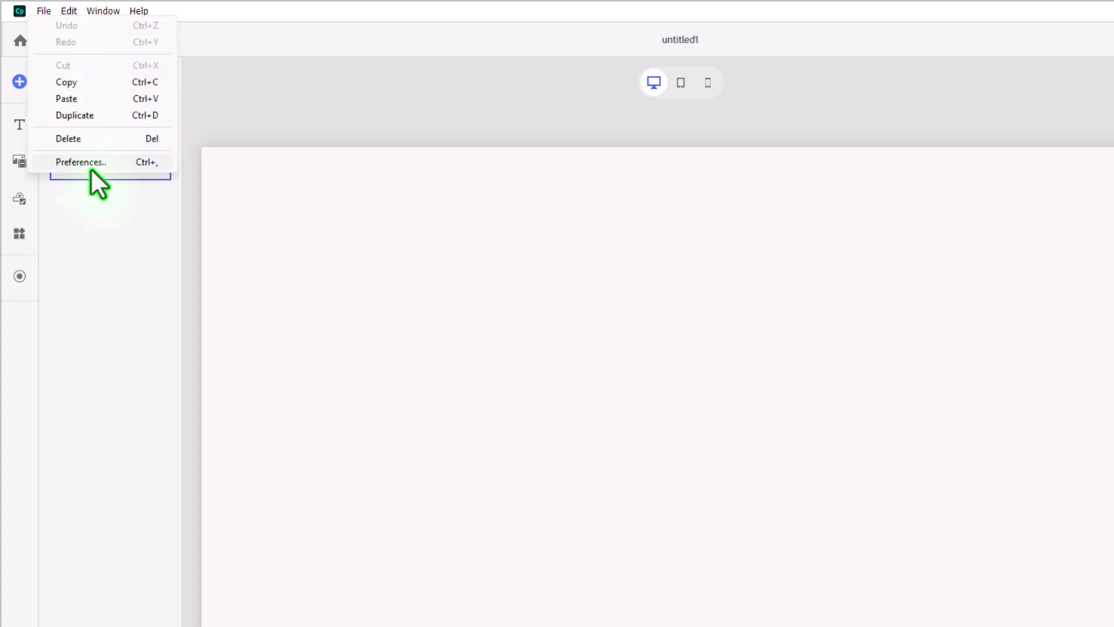
left_click(81, 163)
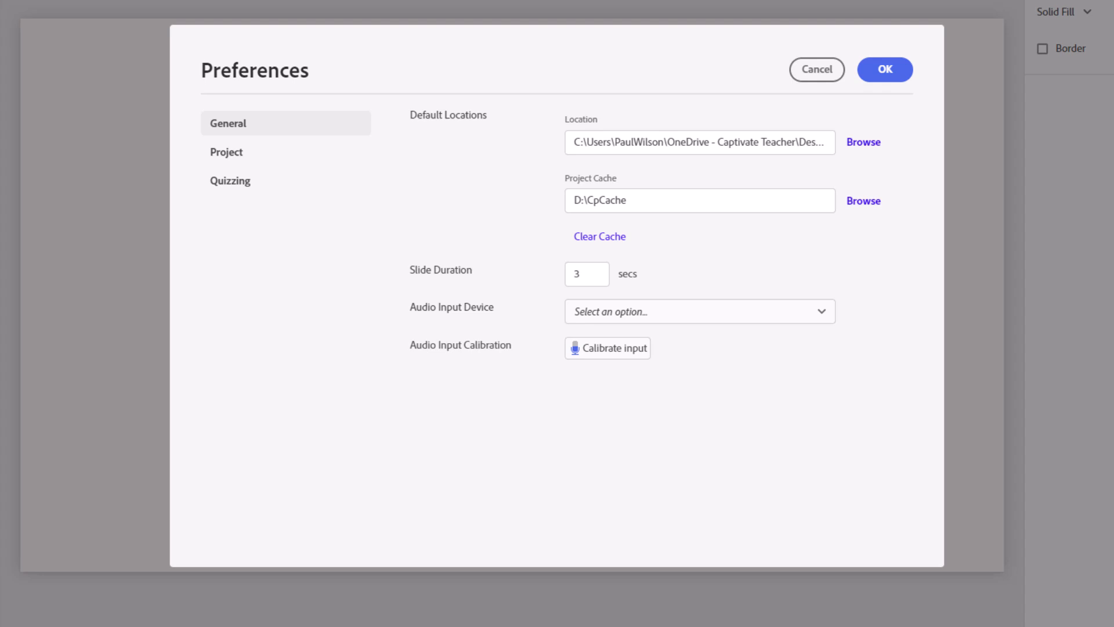
left_click(230, 180)
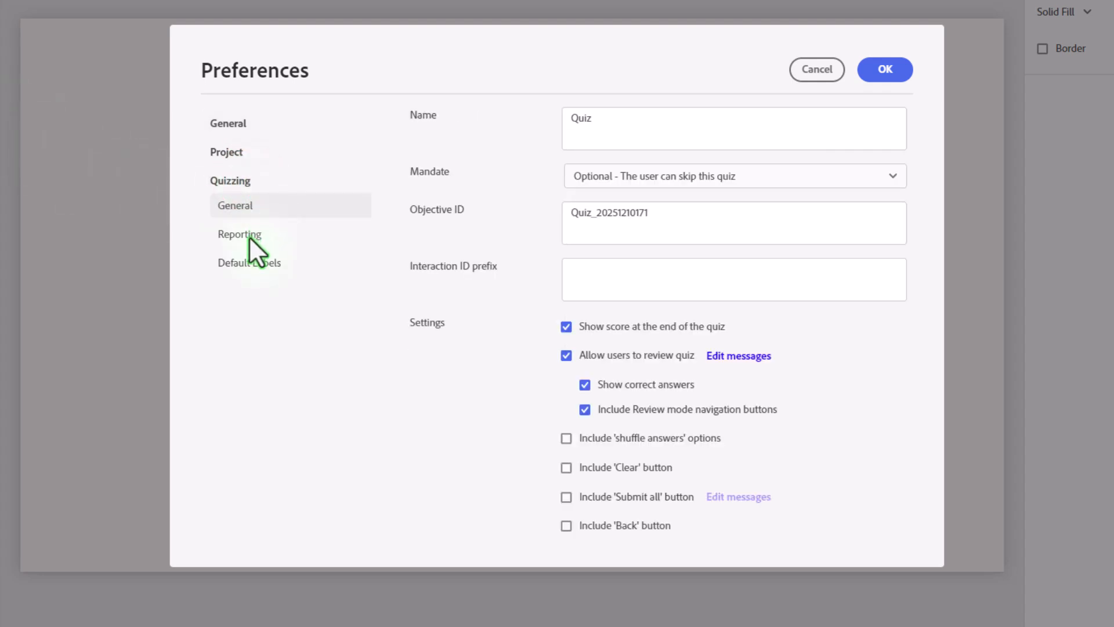
left_click(239, 234)
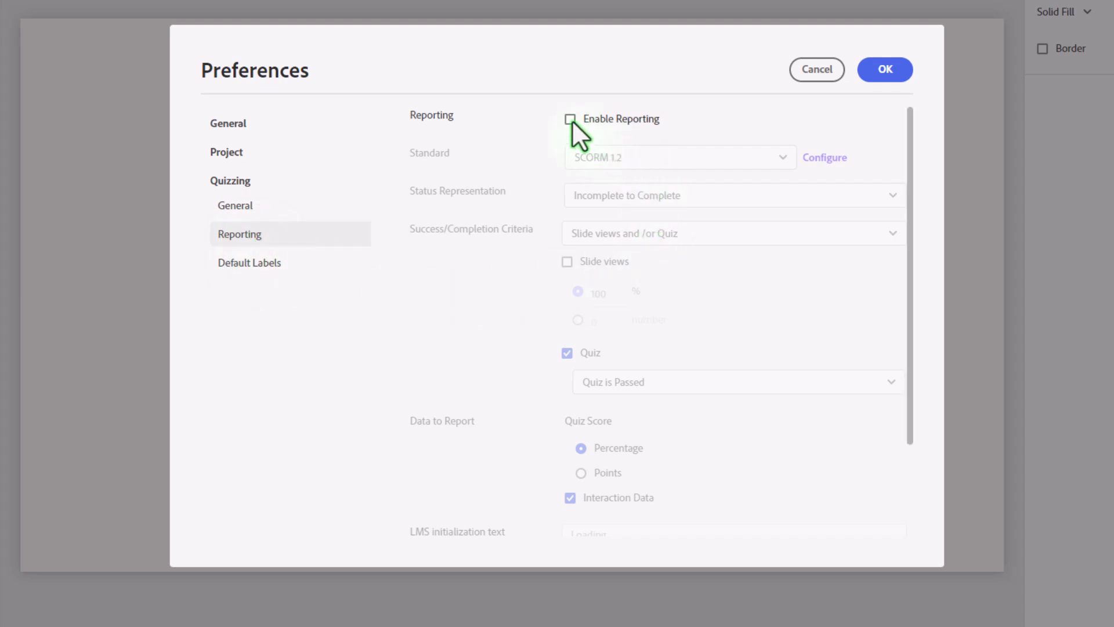
left_click(569, 118)
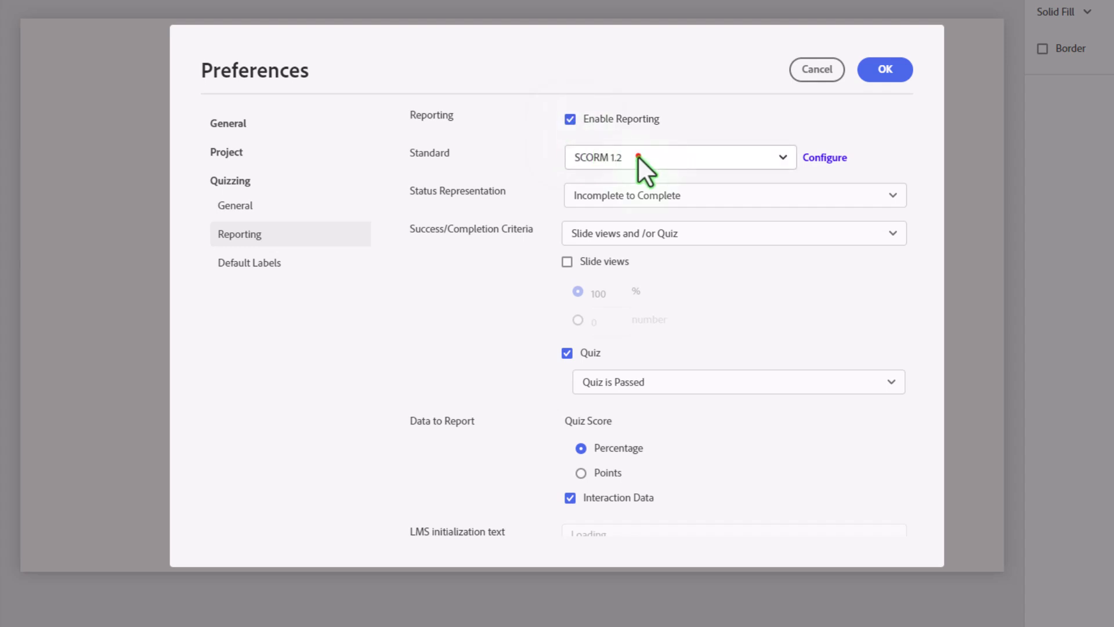
left_click(678, 156)
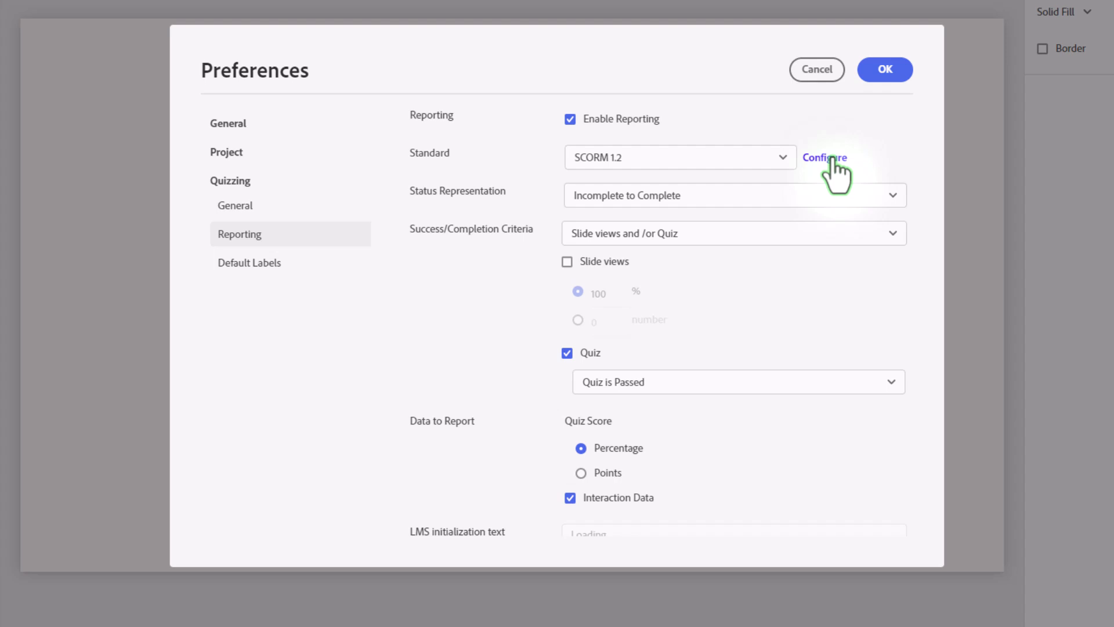
- Set the SCORM course title to 'Survey Questions' and return to the reporting settings
left_click(824, 157)
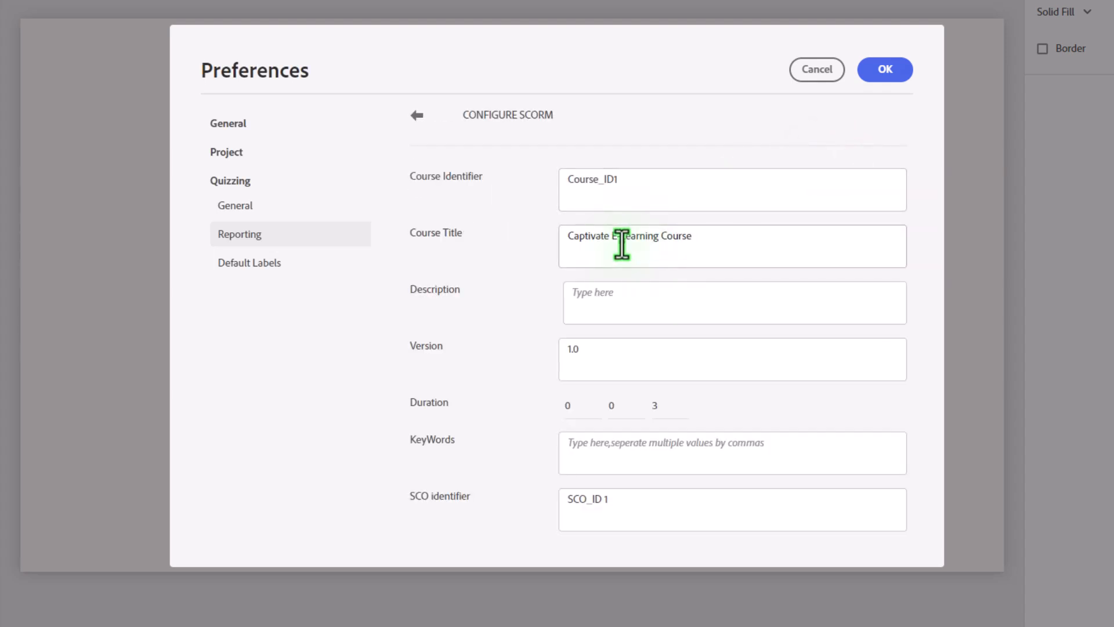
triple_click(622, 246)
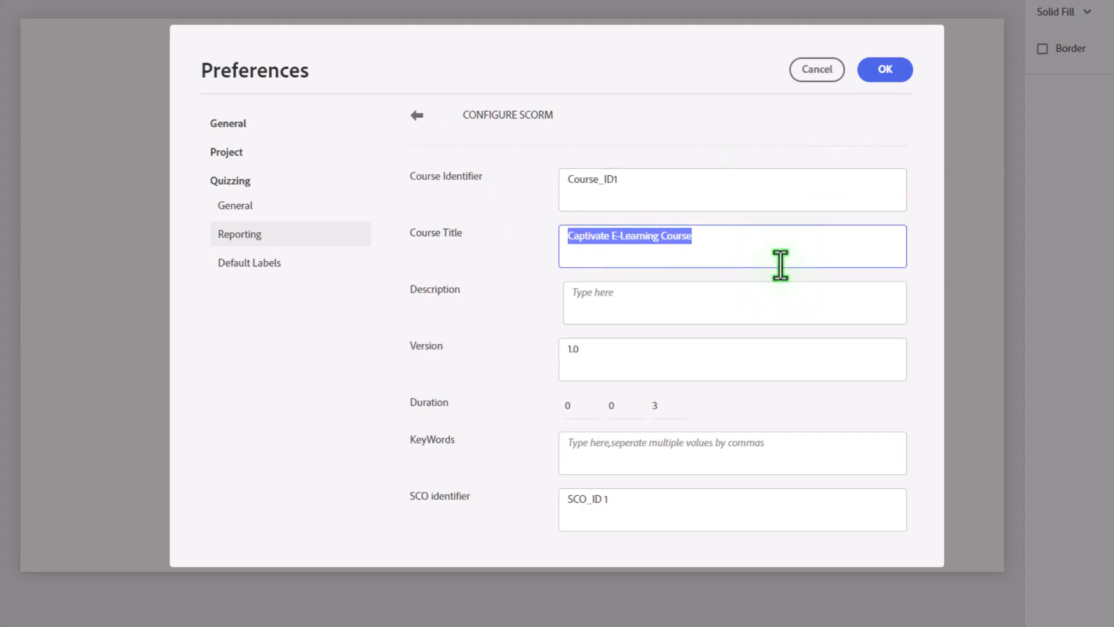
type("Survey Questions")
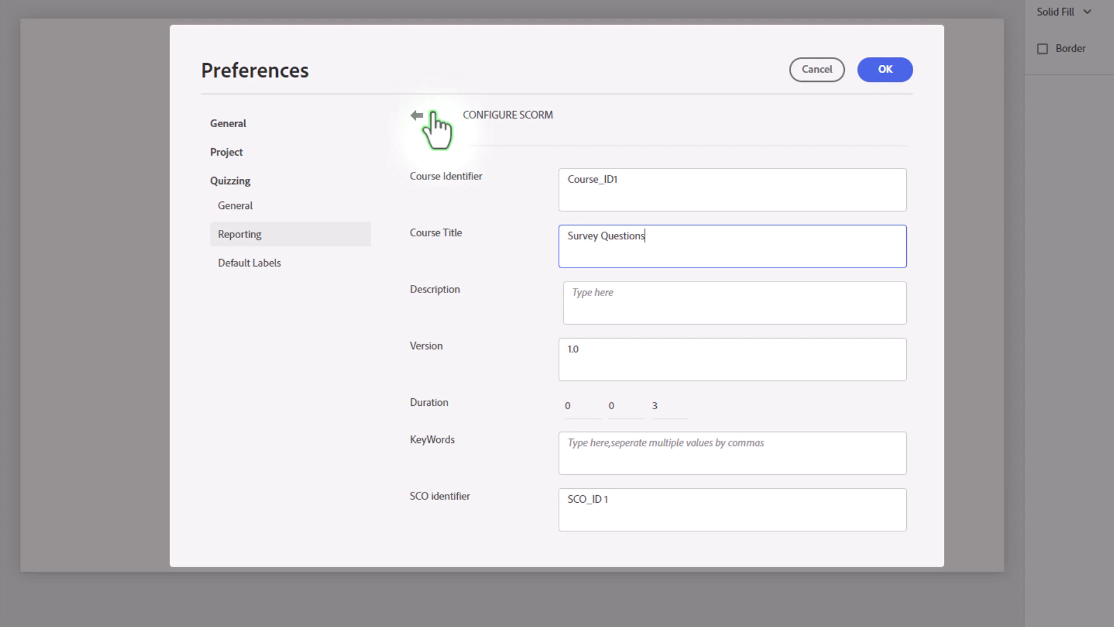
left_click(415, 115)
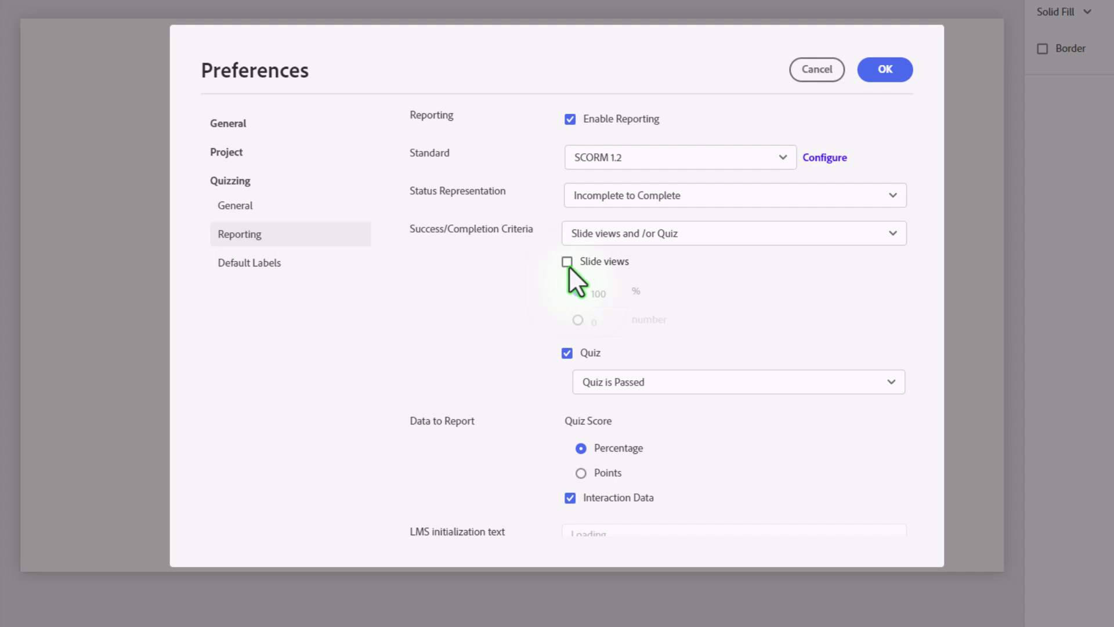
- Require 100% slide views for completion instead of the quiz, then close Preferences with OK
left_click(568, 261)
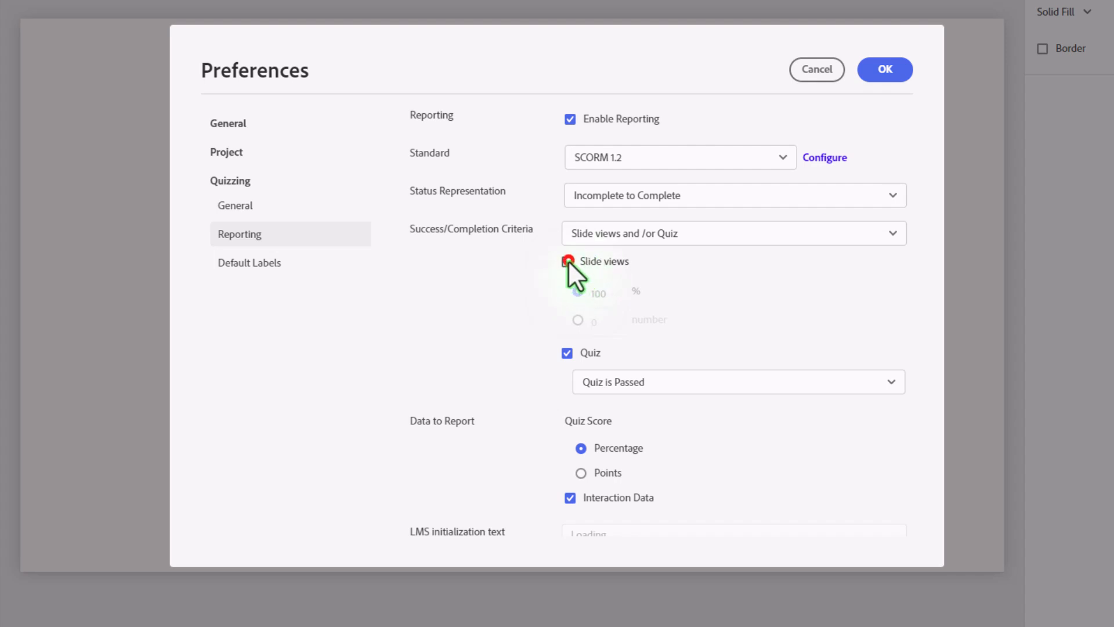
left_click(568, 261)
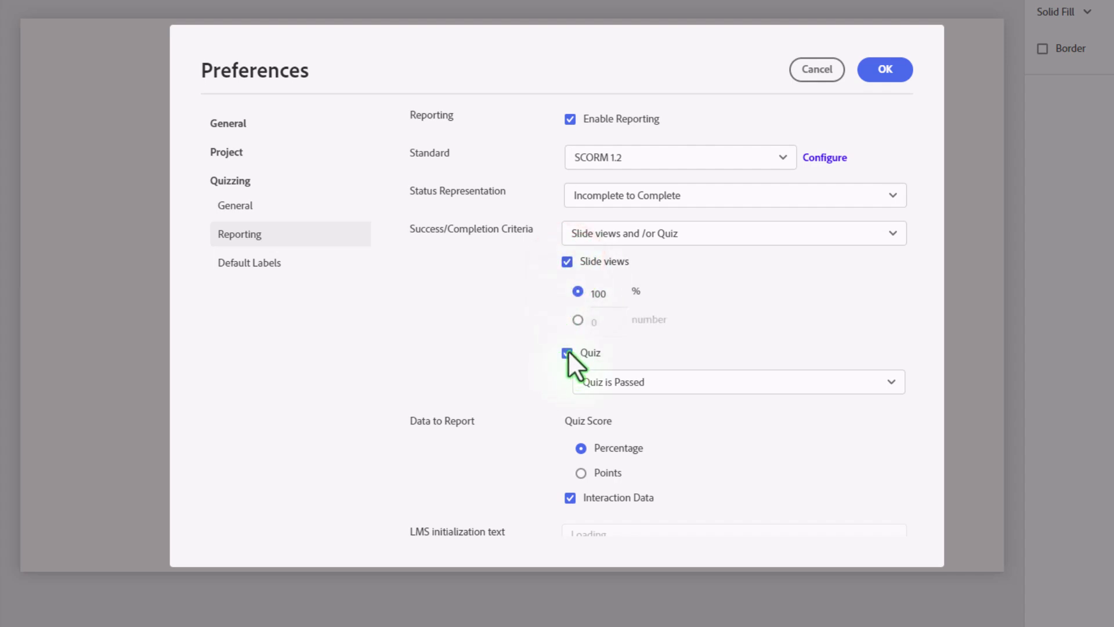
left_click(567, 354)
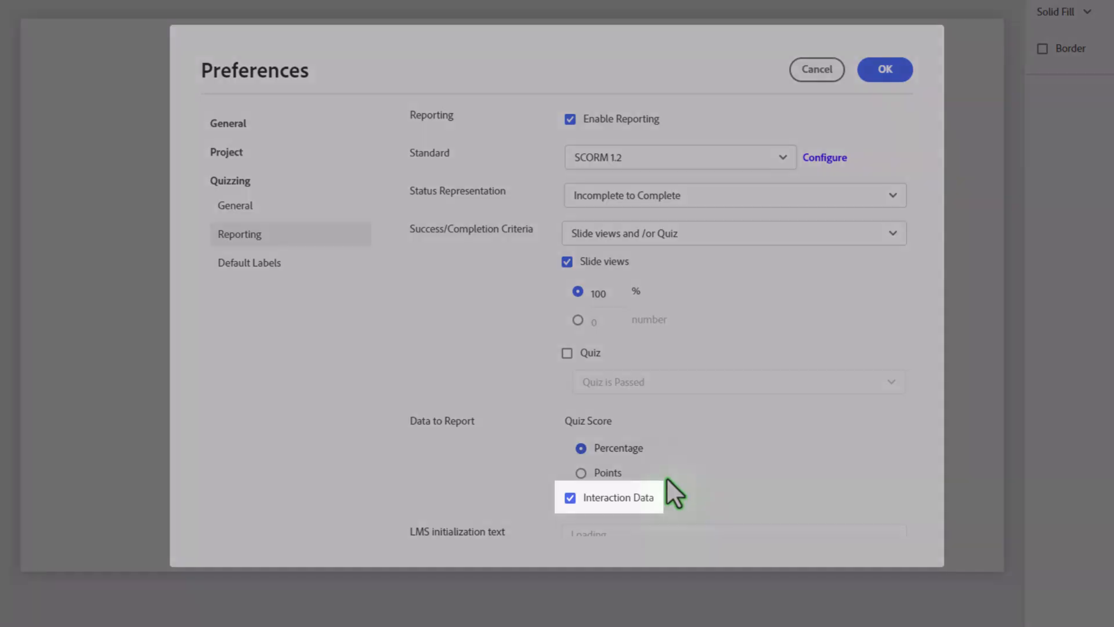
mouse_move(657, 522)
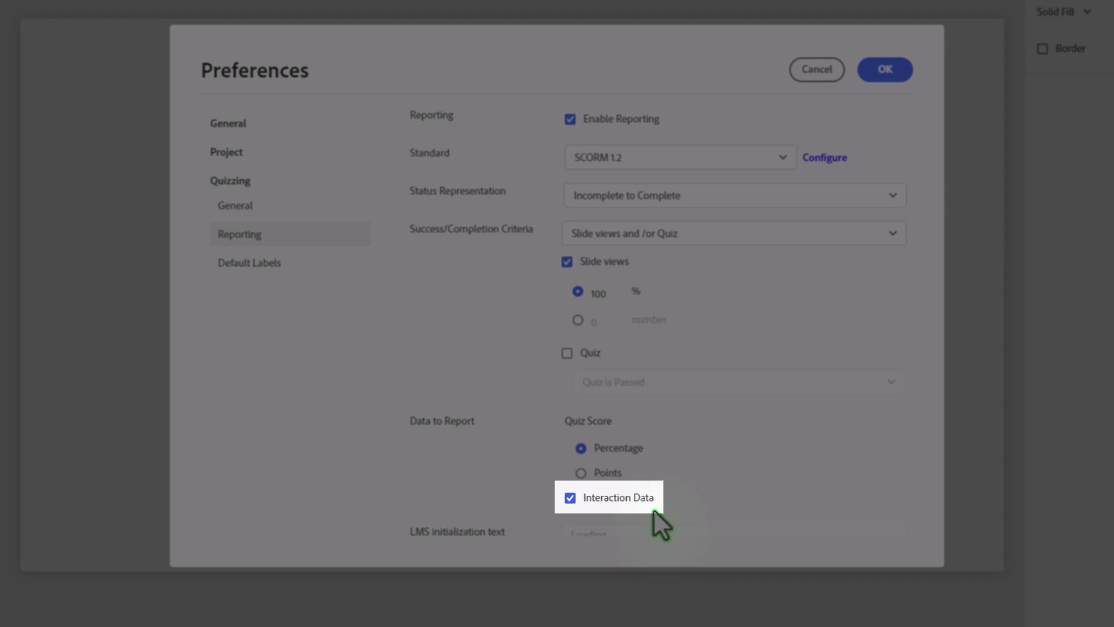
mouse_move(656, 524)
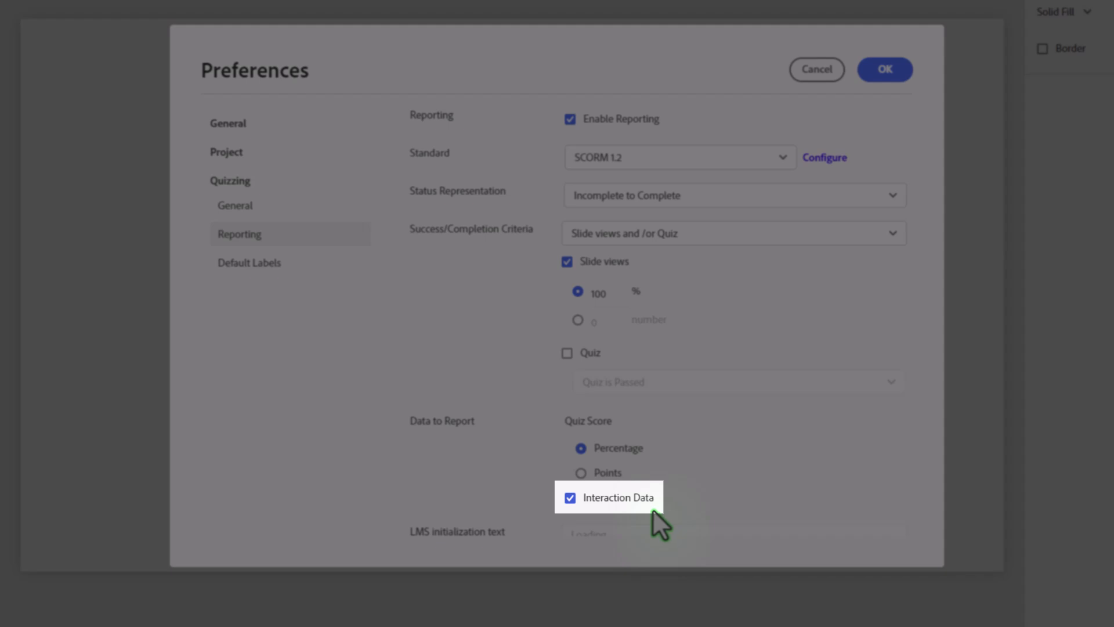
mouse_move(575, 519)
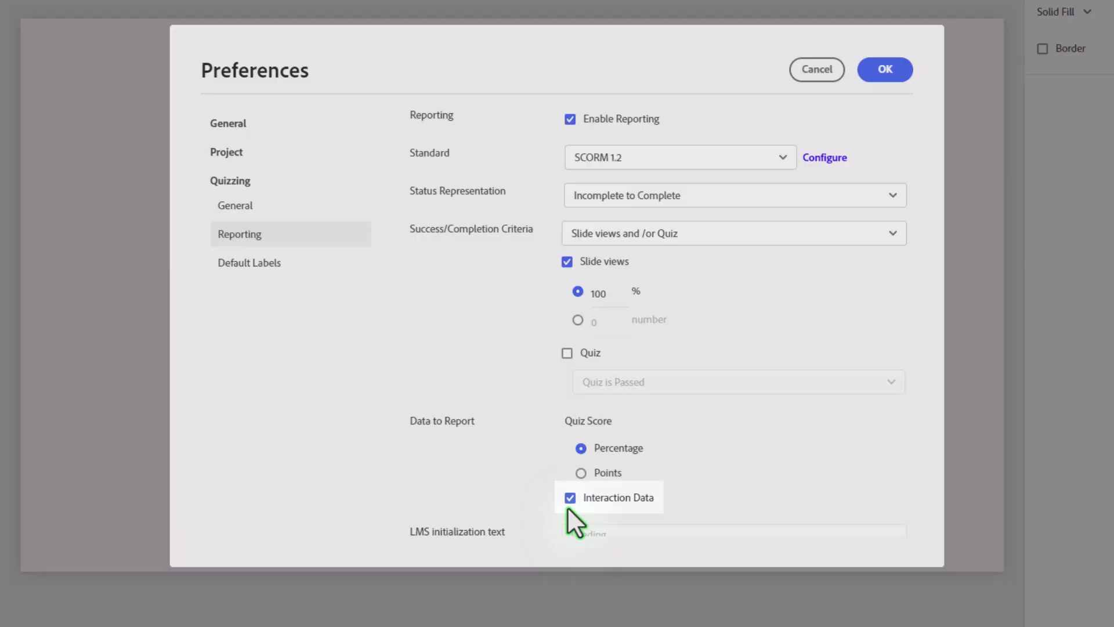
left_click(884, 68)
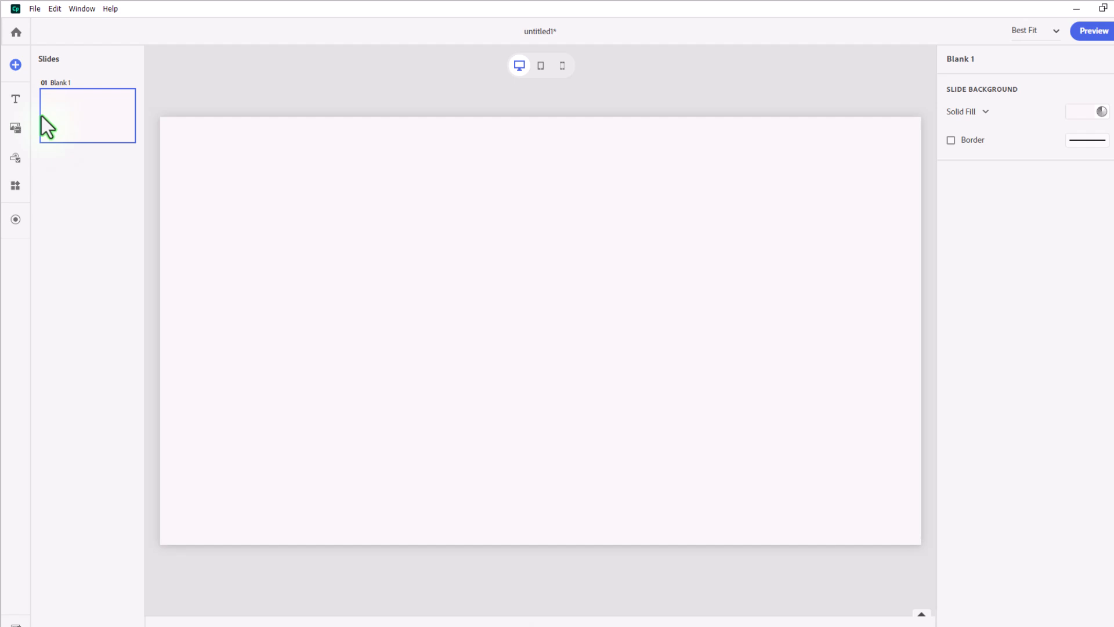
- Add a title block reading 'Rating scale' with 'Please rate this course on the following items.' beneath
left_click(16, 99)
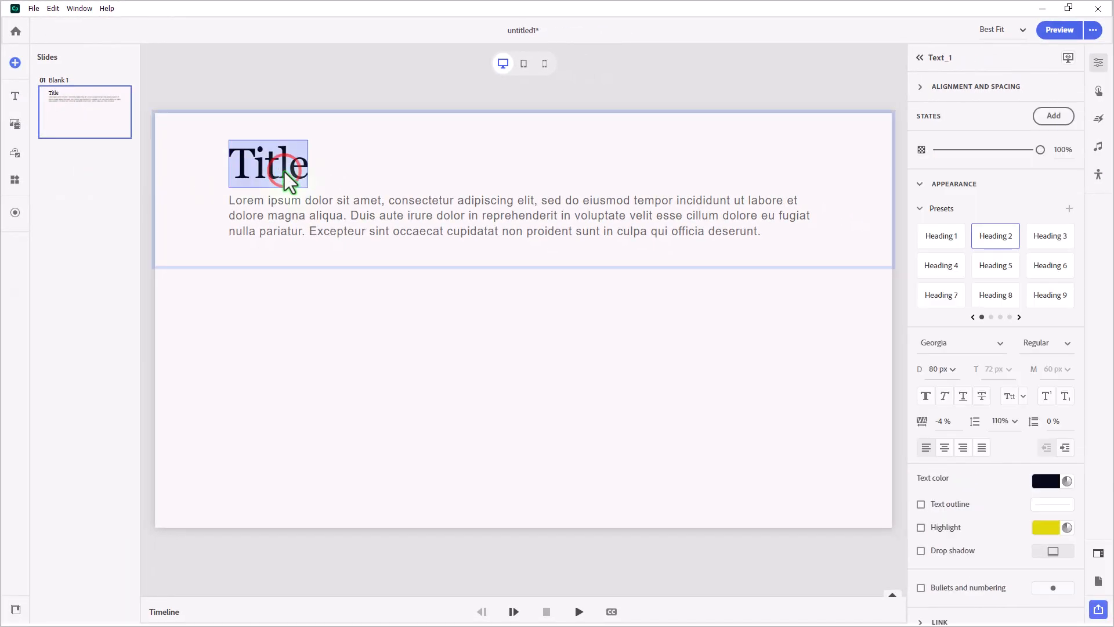
type("Rating")
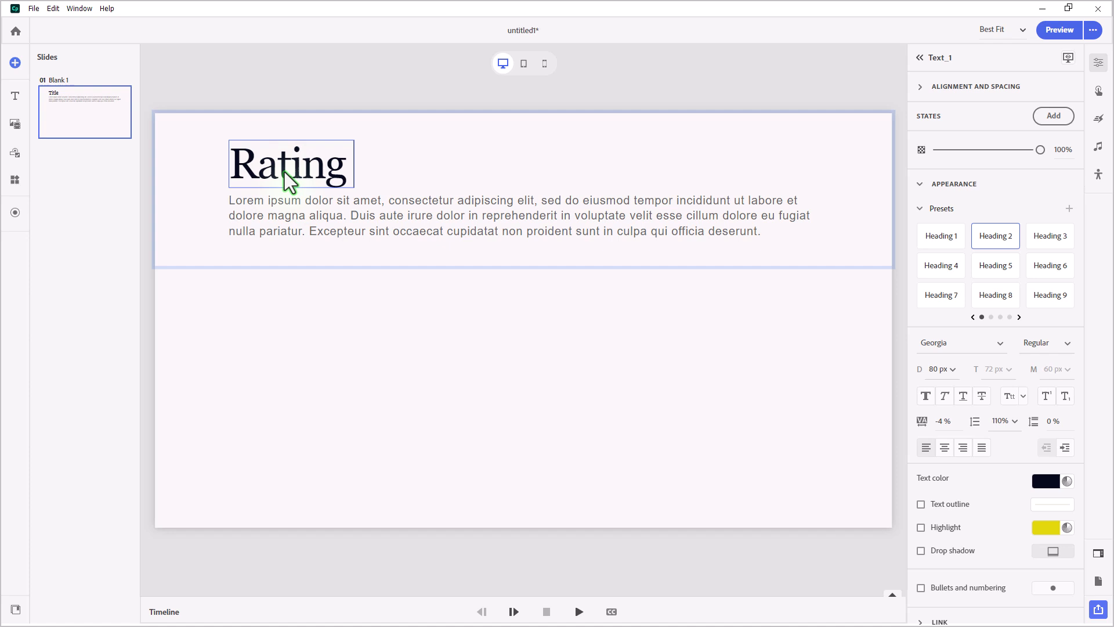
type("scale")
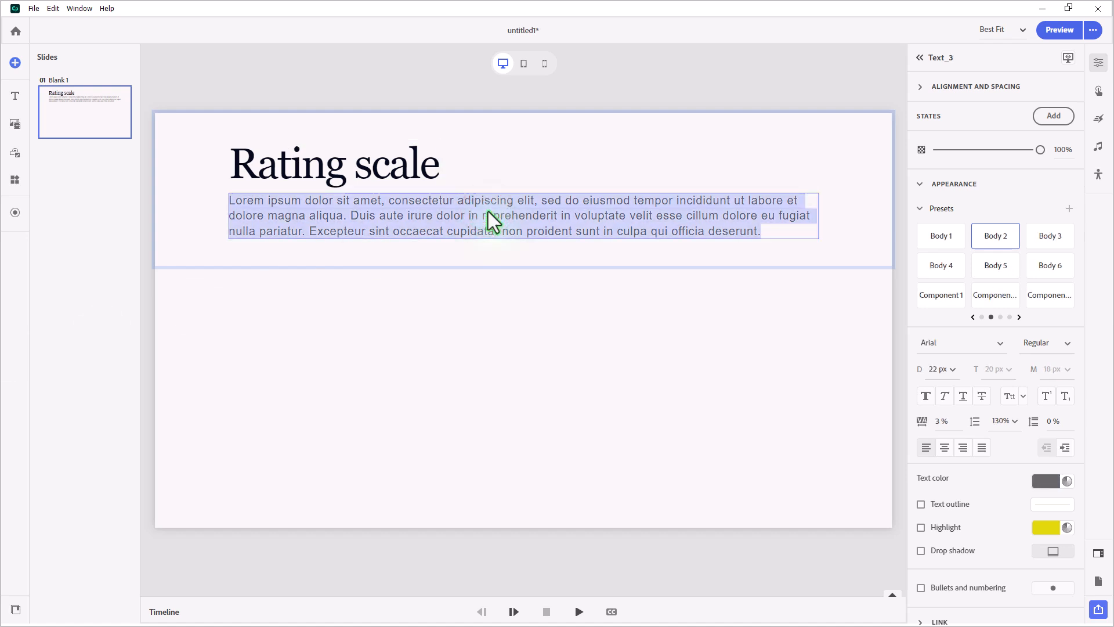
type("Please rate this course on the following items.")
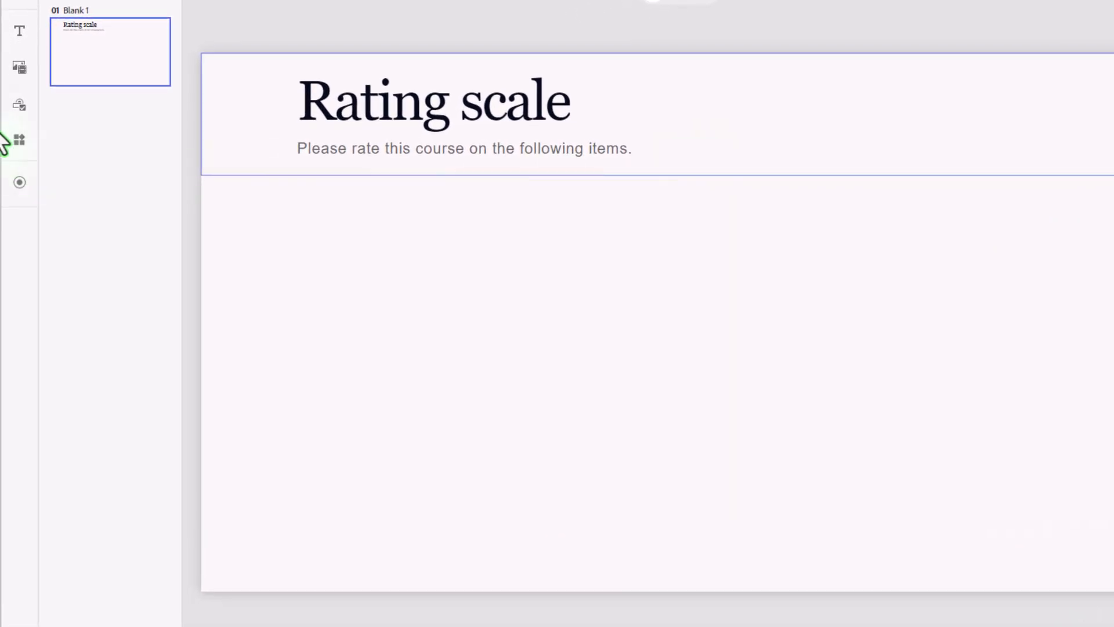
mouse_move(20, 105)
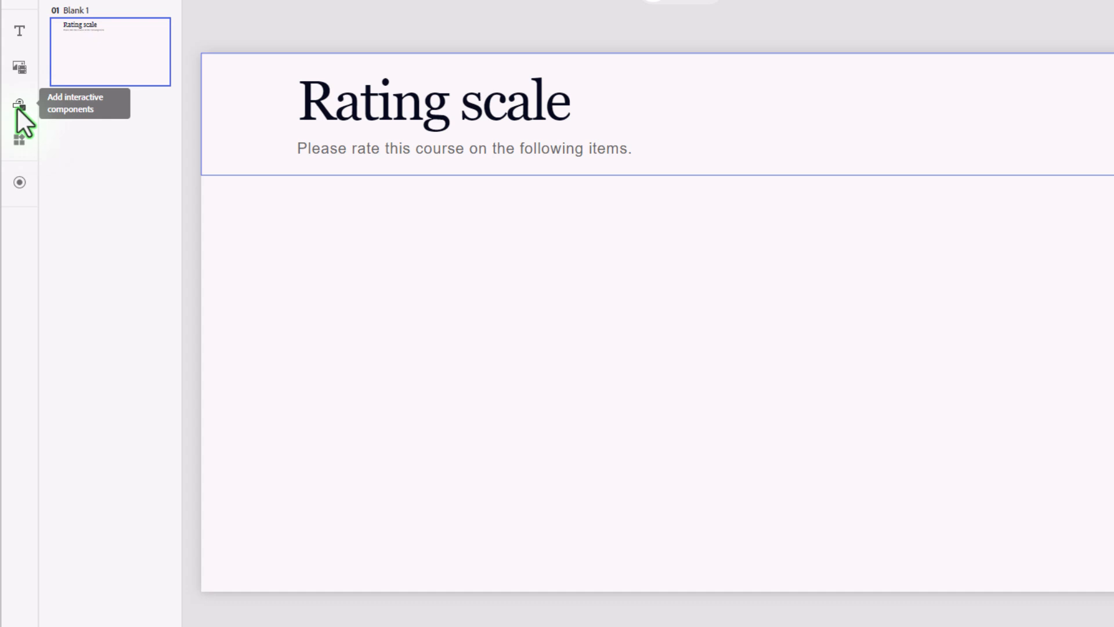
- Insert a Dropdown component labelled 'There was sufficient activities to practice the skills in this course.'
left_click(20, 103)
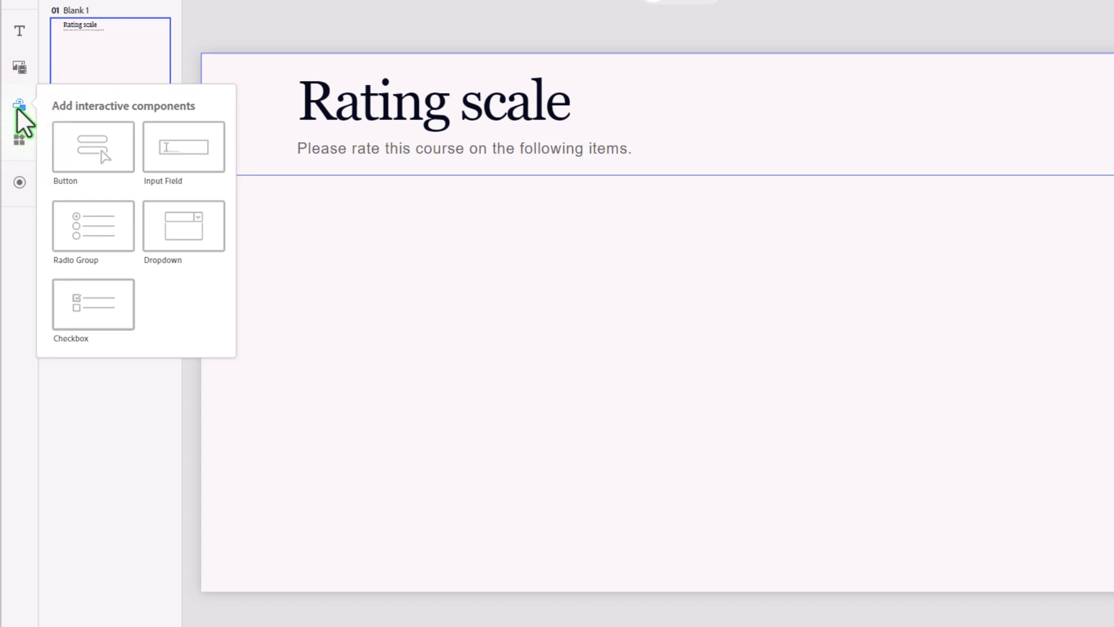
left_click(93, 226)
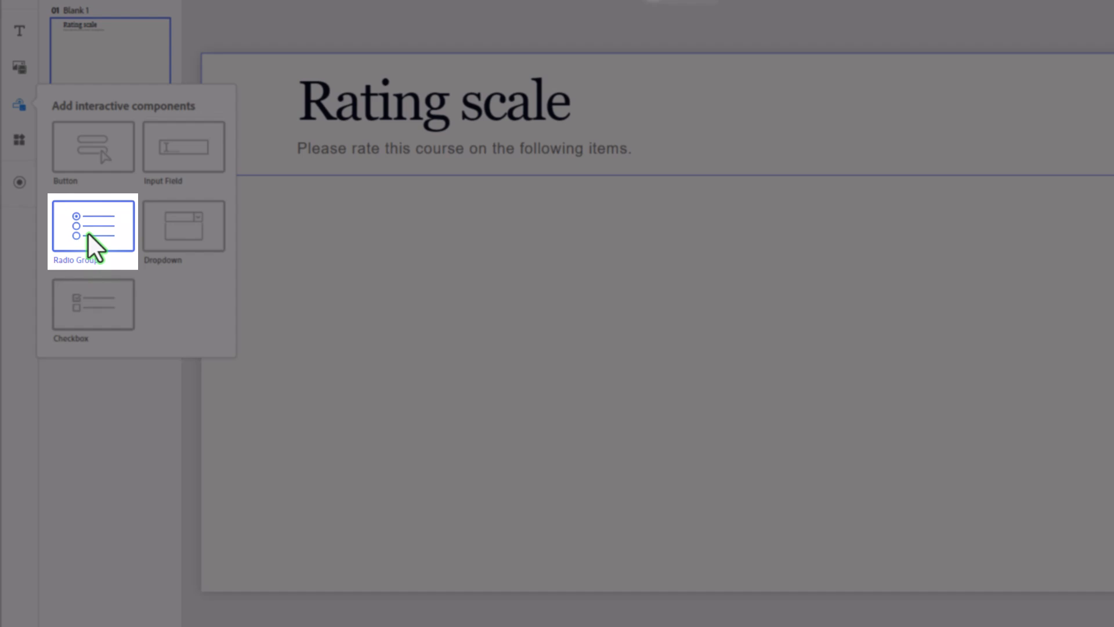
mouse_move(184, 224)
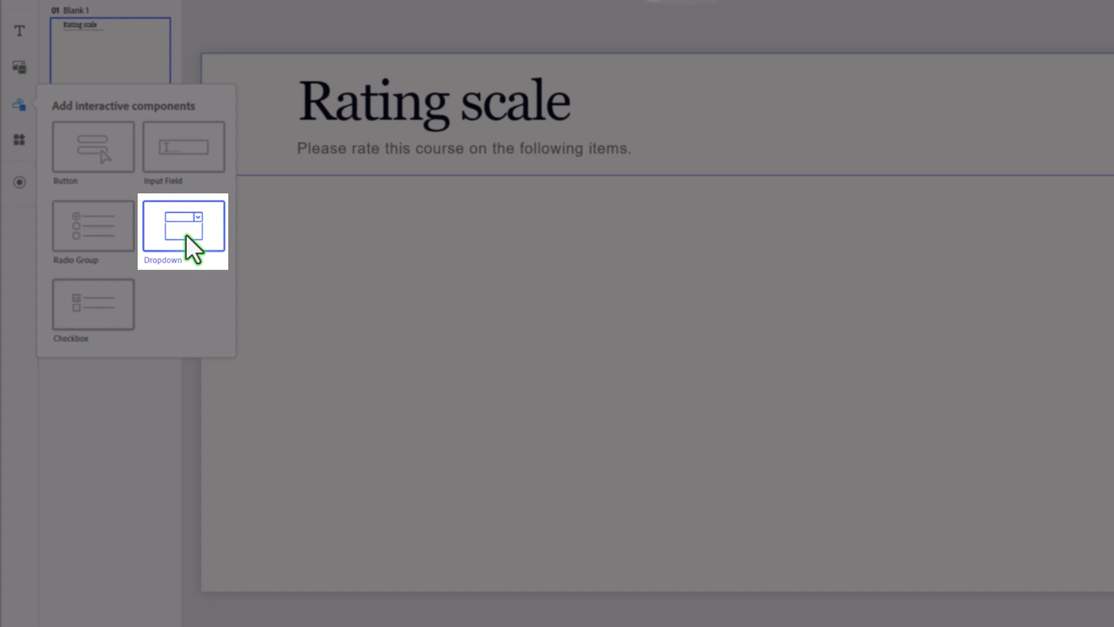
left_click(184, 228)
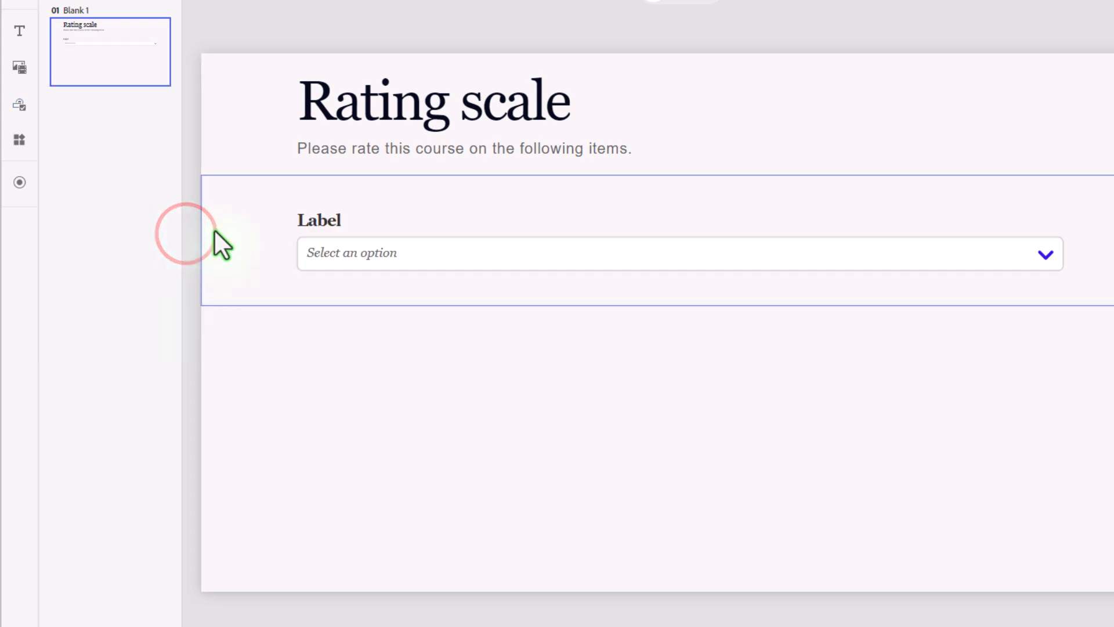
double_click(319, 219)
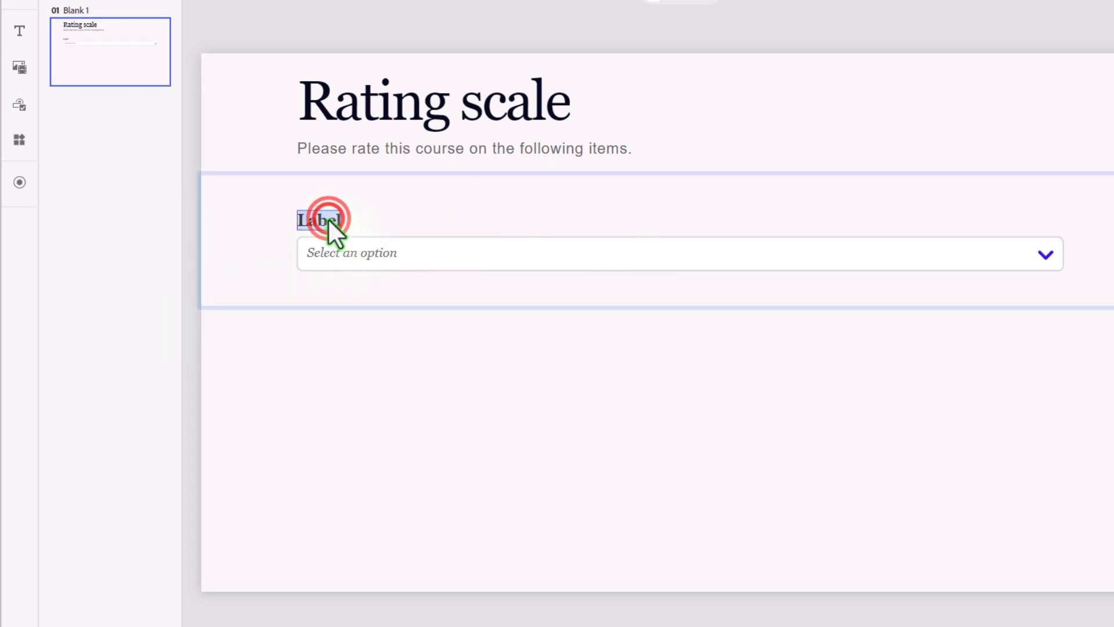
type("There was sufficient activities to practice the skills in this course.")
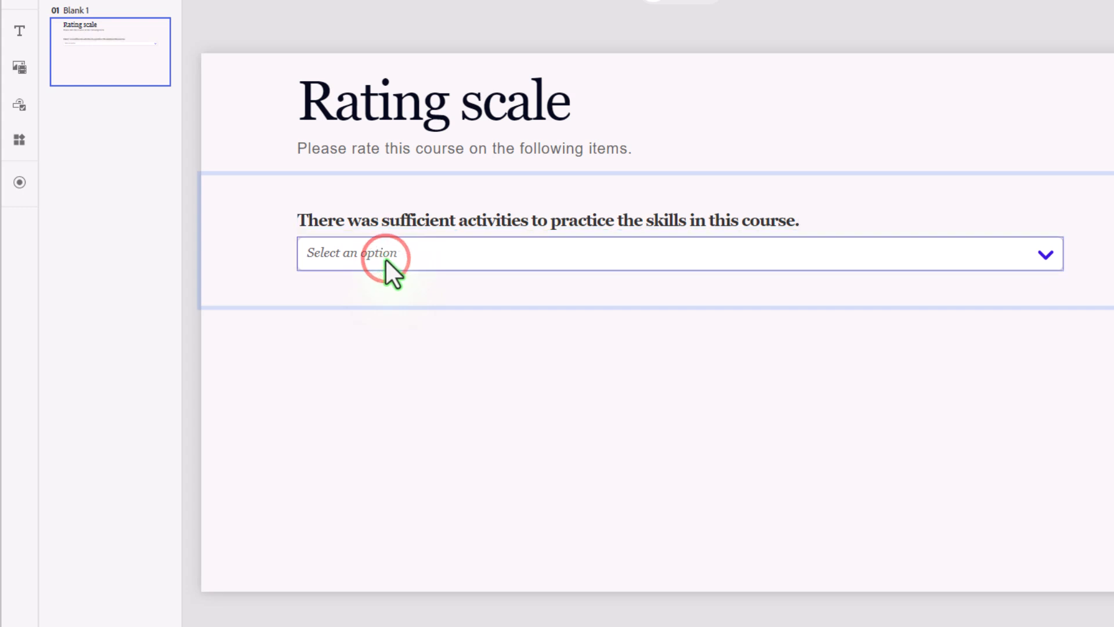
- Edit the dropdown's content and raise the number of answer options to five
left_click(390, 254)
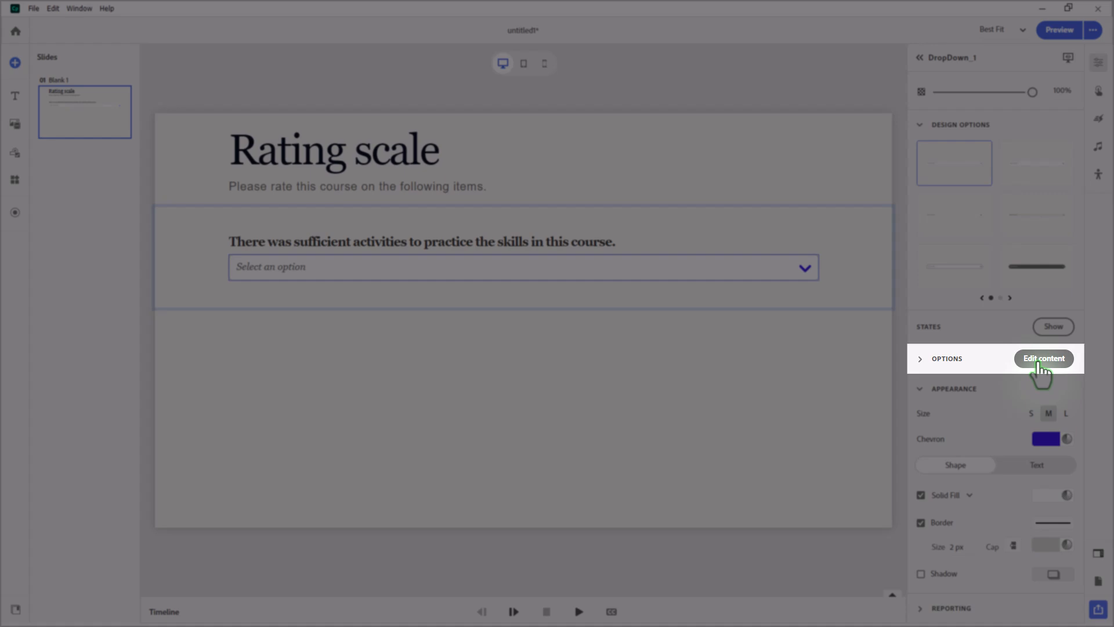
left_click(1043, 358)
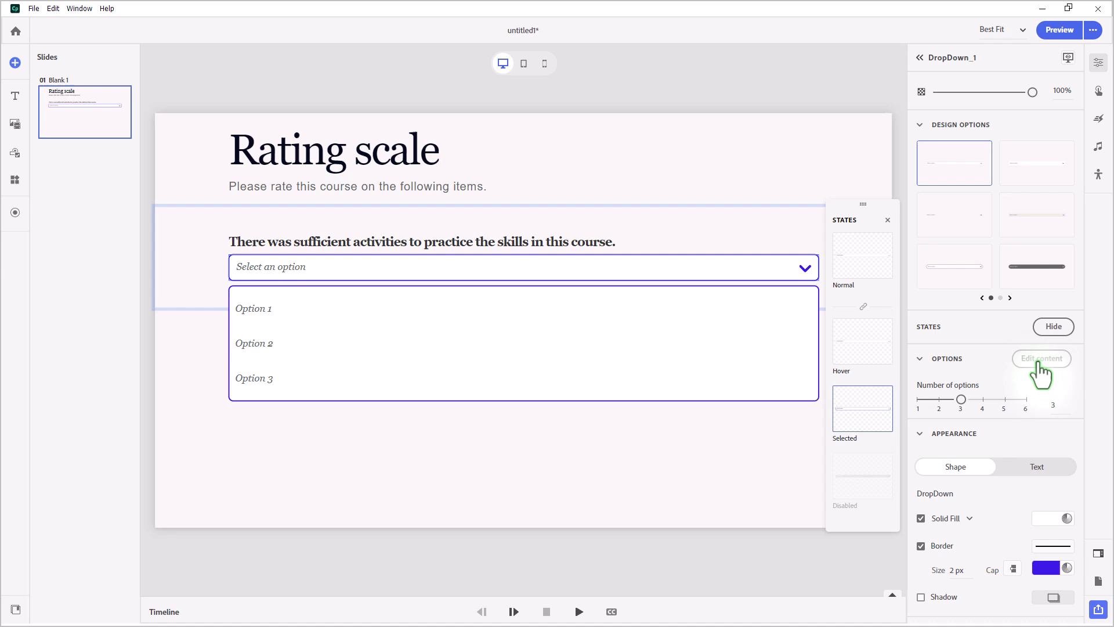
mouse_move(933, 216)
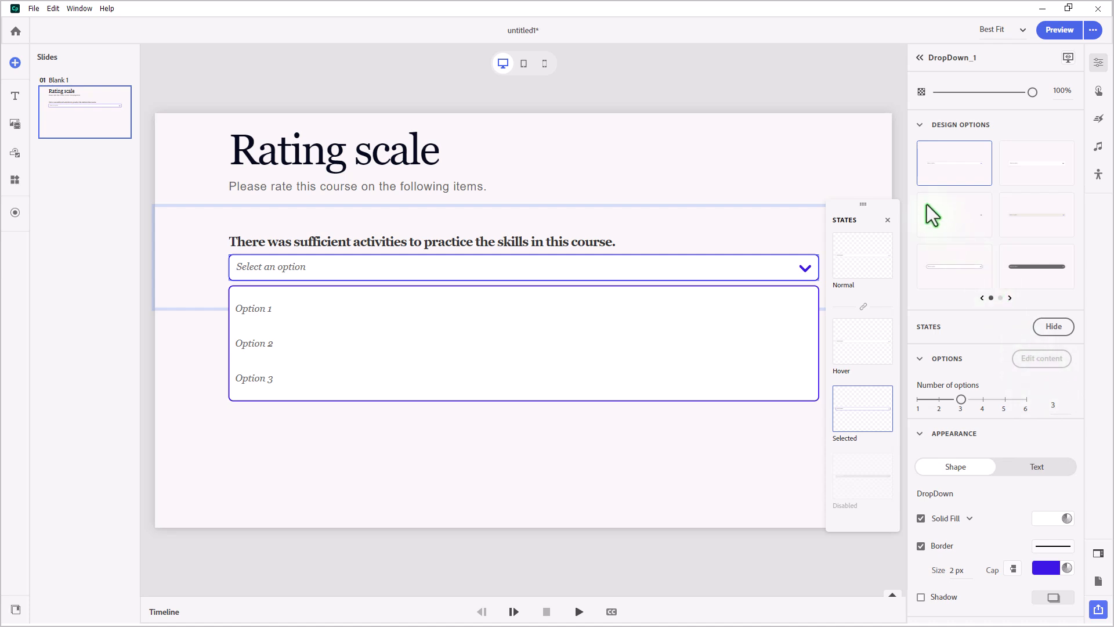
mouse_move(872, 284)
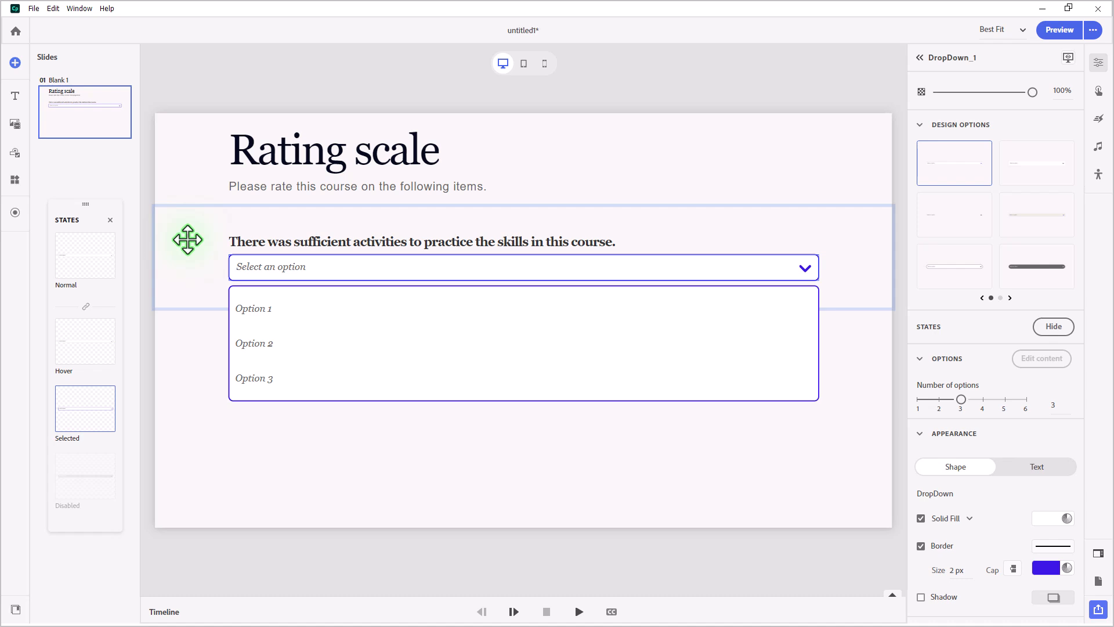
mouse_move(1014, 417)
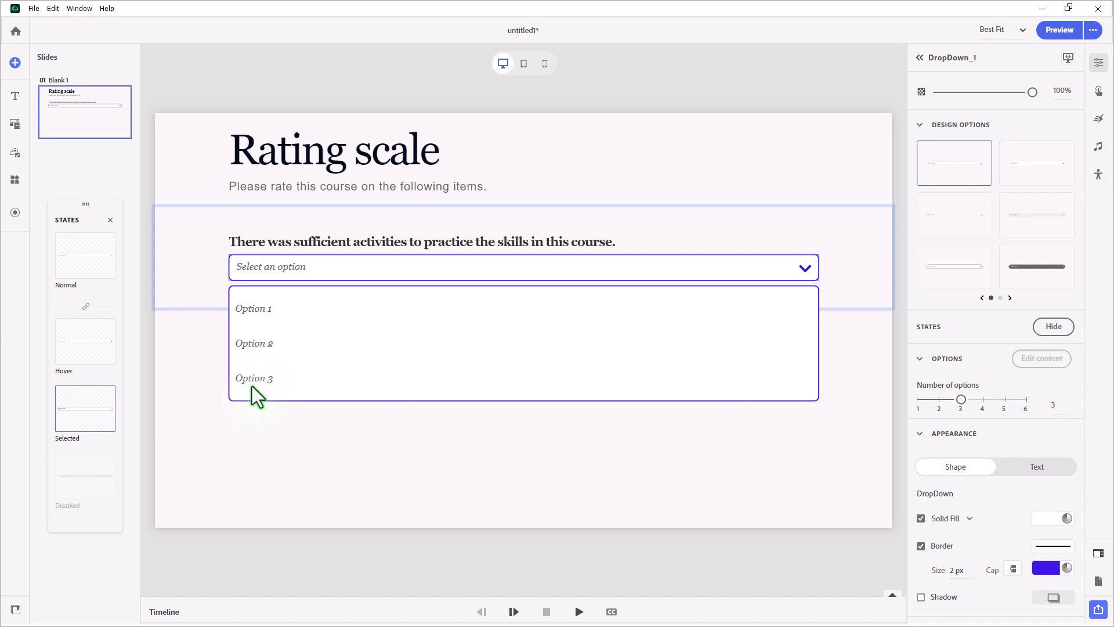
mouse_move(957, 398)
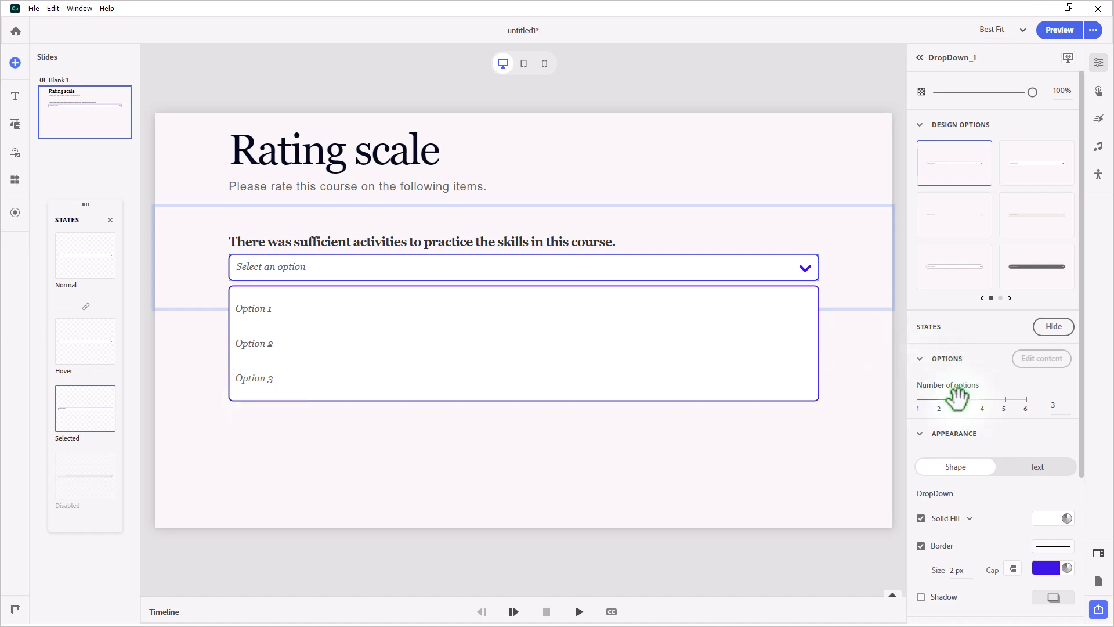
left_click_drag(958, 398, 1005, 398)
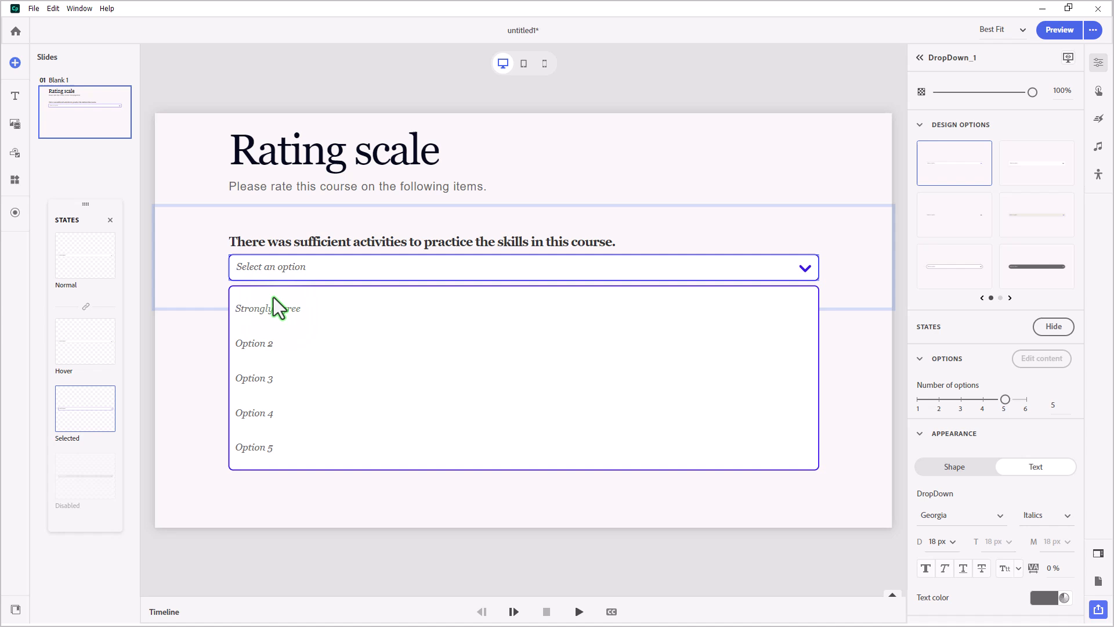
mouse_move(272, 352)
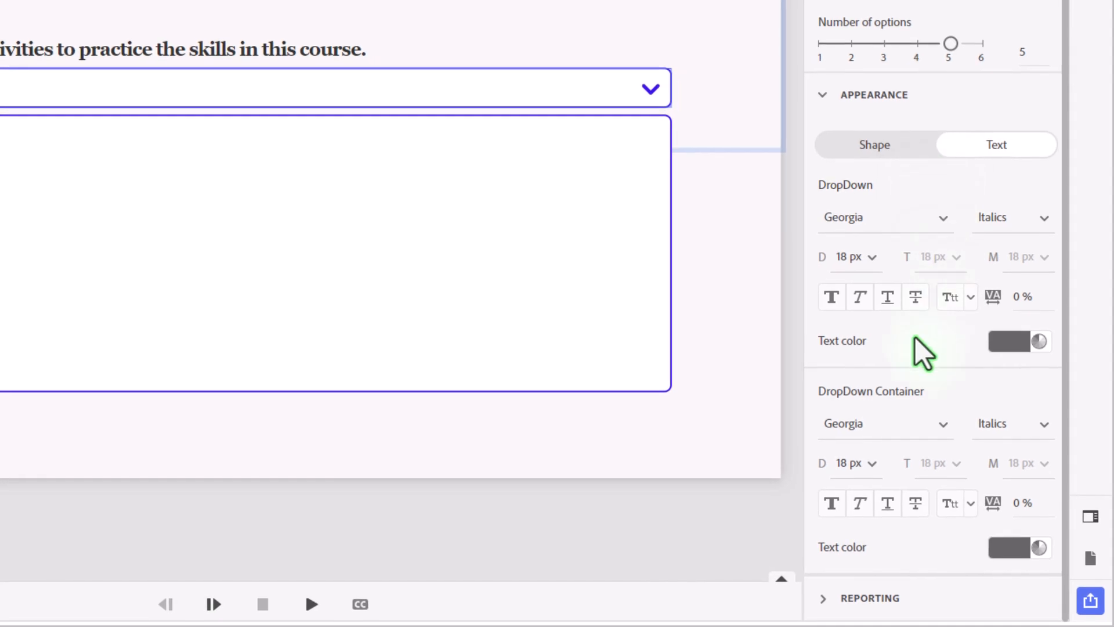
mouse_move(831, 611)
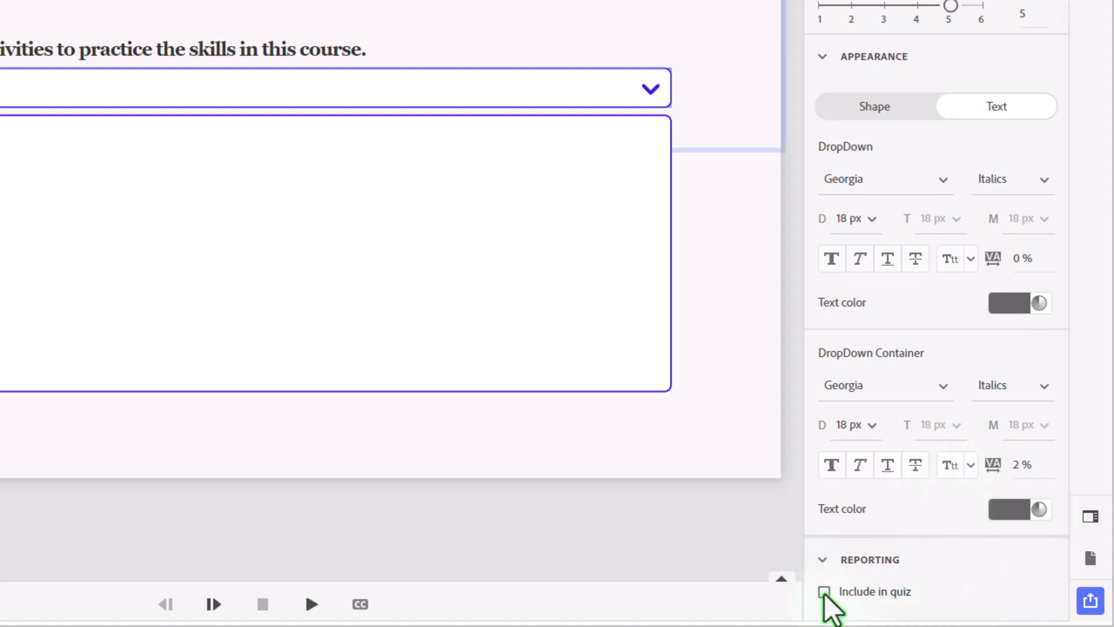
- Include the dropdown in the quiz, stop adding to total, report to LMS with a 'surveyQue' interaction ID
left_click(824, 591)
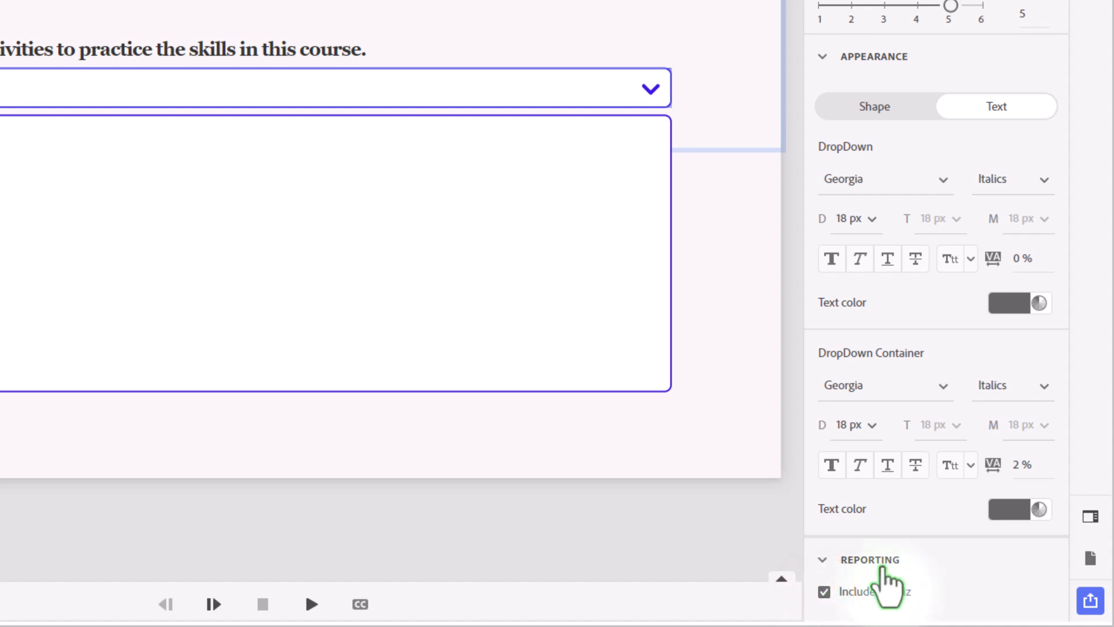
scroll("down", 3)
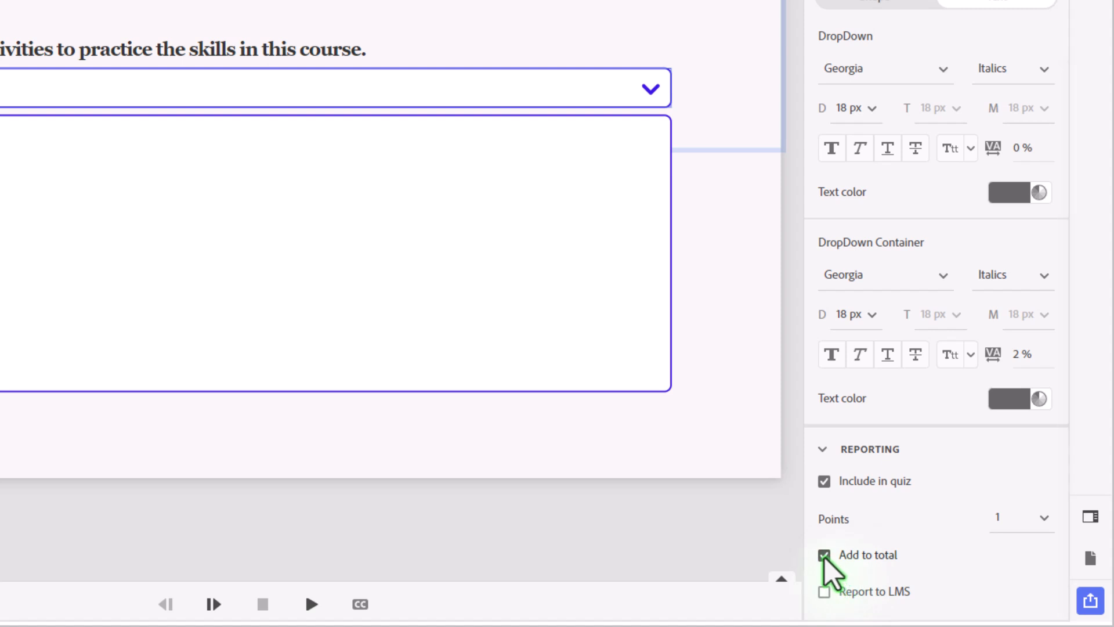
left_click(824, 555)
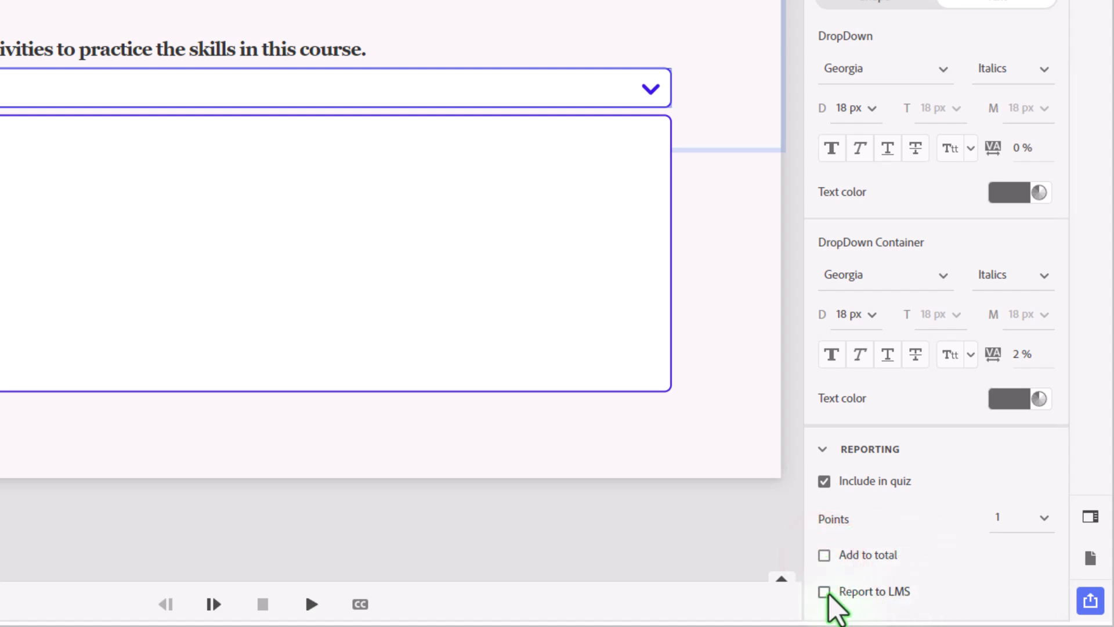
left_click(823, 591)
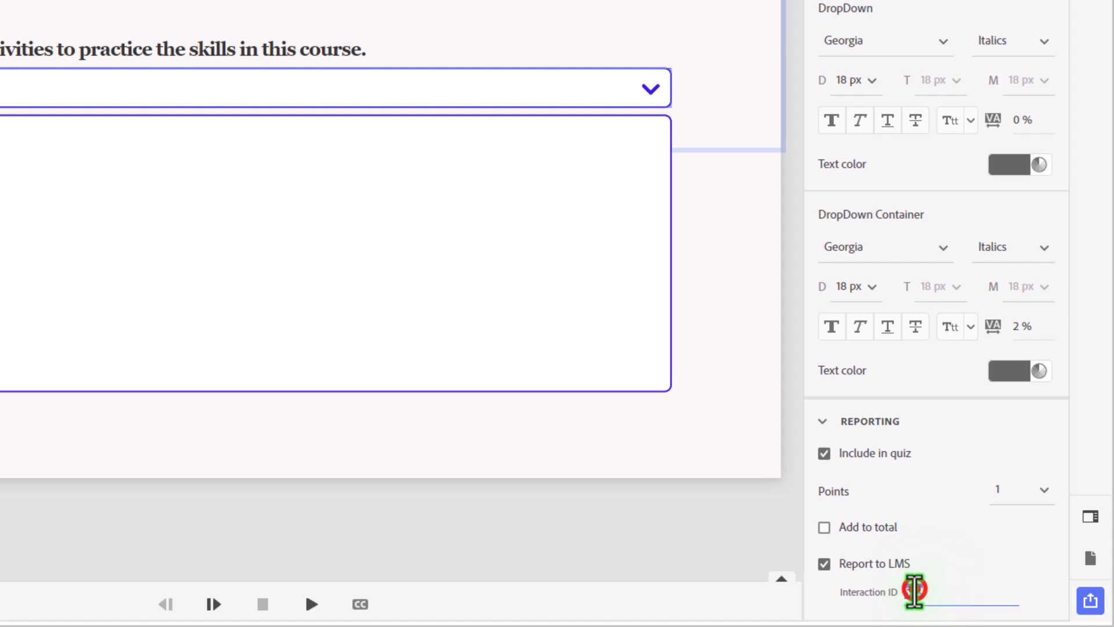
type("548")
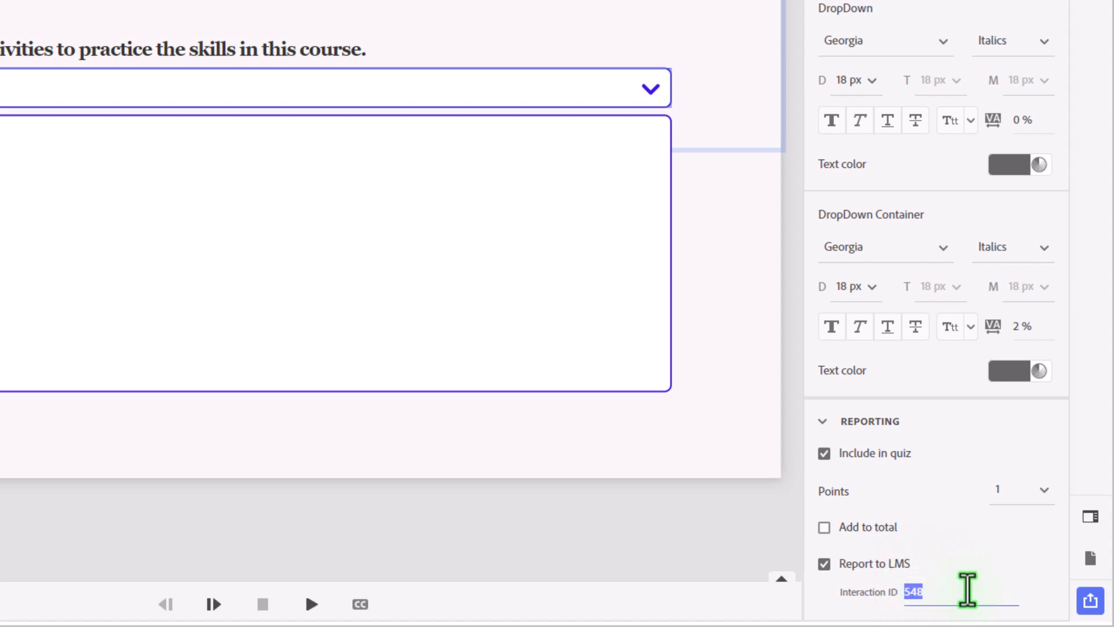
type("surveyQue")
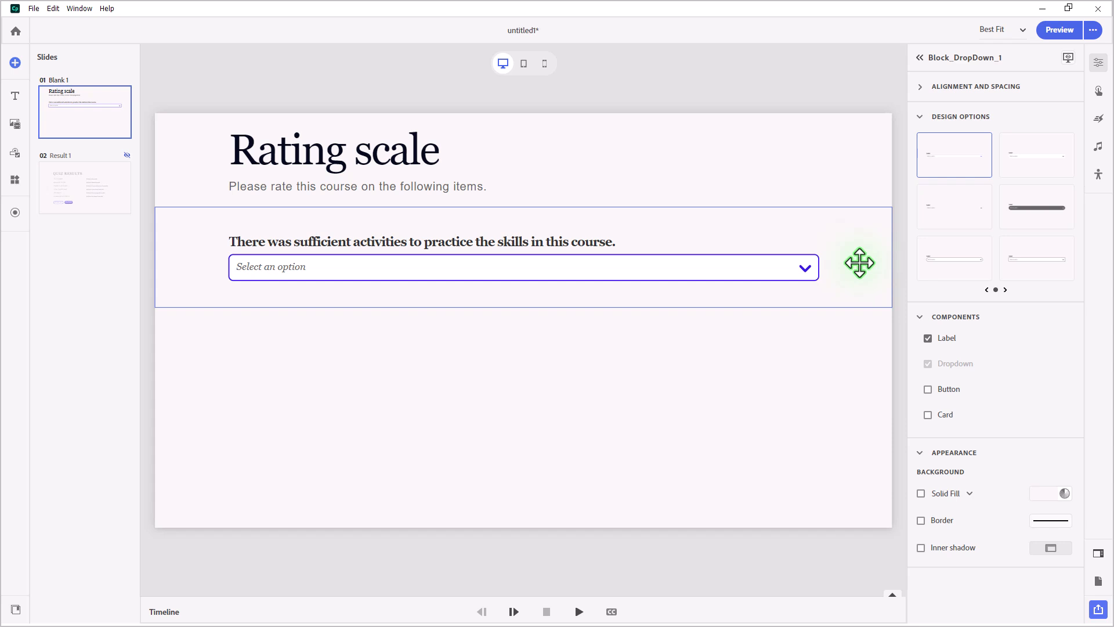
- Duplicate the dropdown question block with Ctrl+D to create the second survey question
key("ctrl+d")
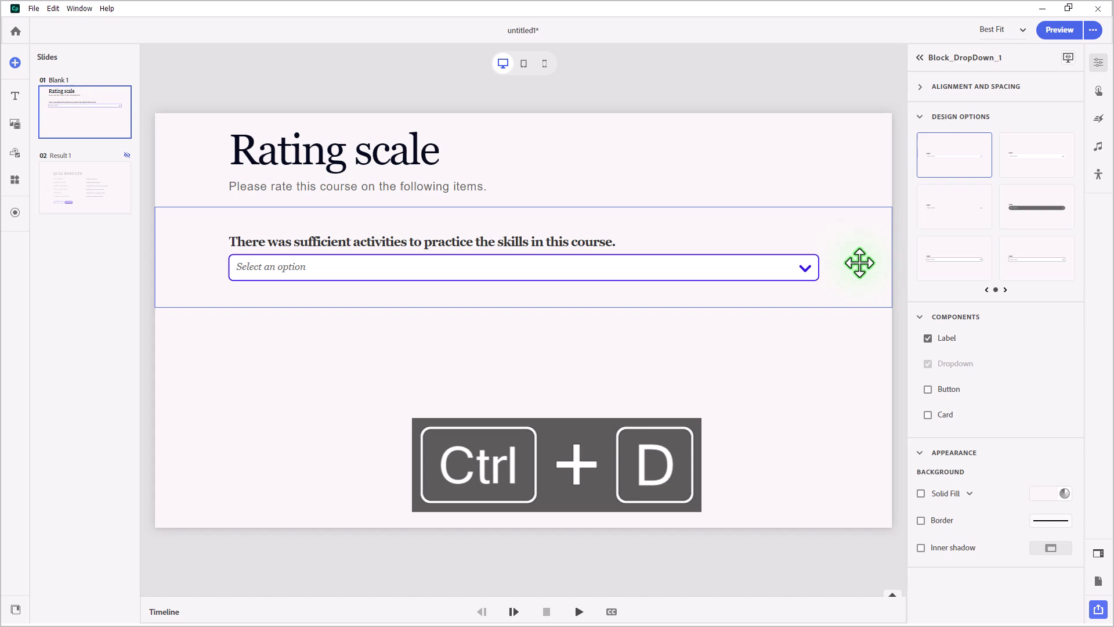
key("ctrl+d")
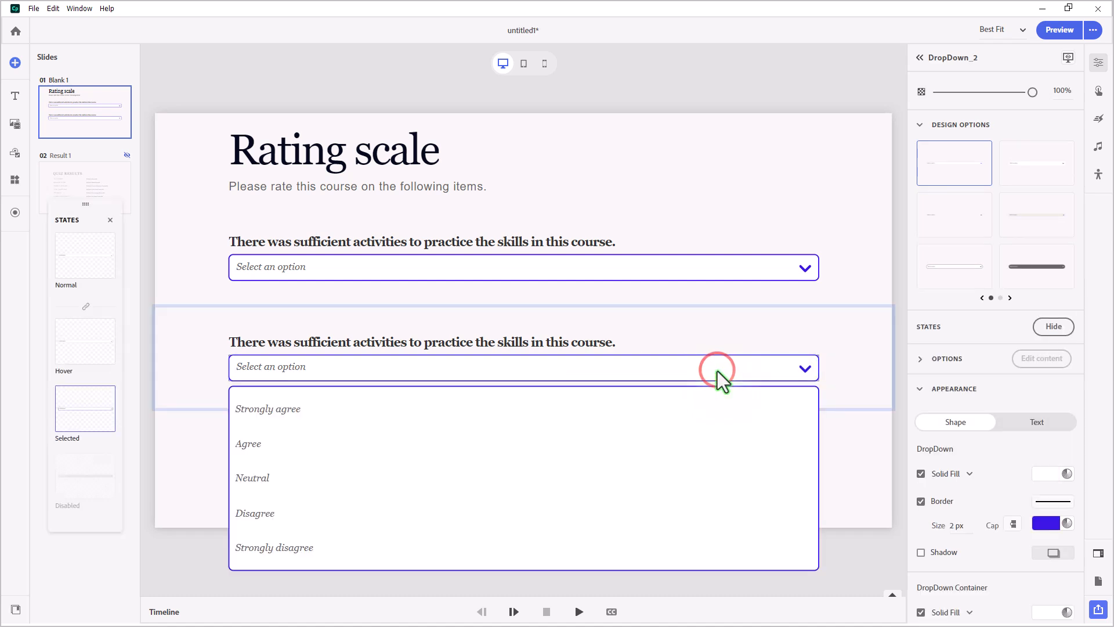
mouse_move(268, 482)
type("This online course will help me perform my duties back on the job.")
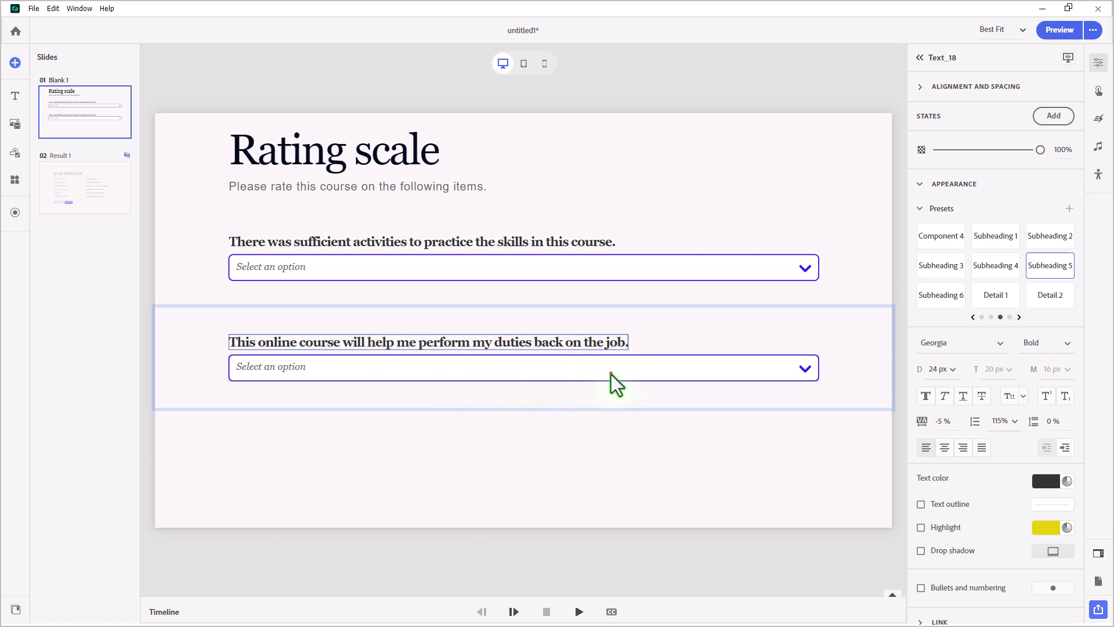
- Replace the second dropdown's numeric interaction ID with a 'surveyQ' identifier in Reporting
left_click(522, 367)
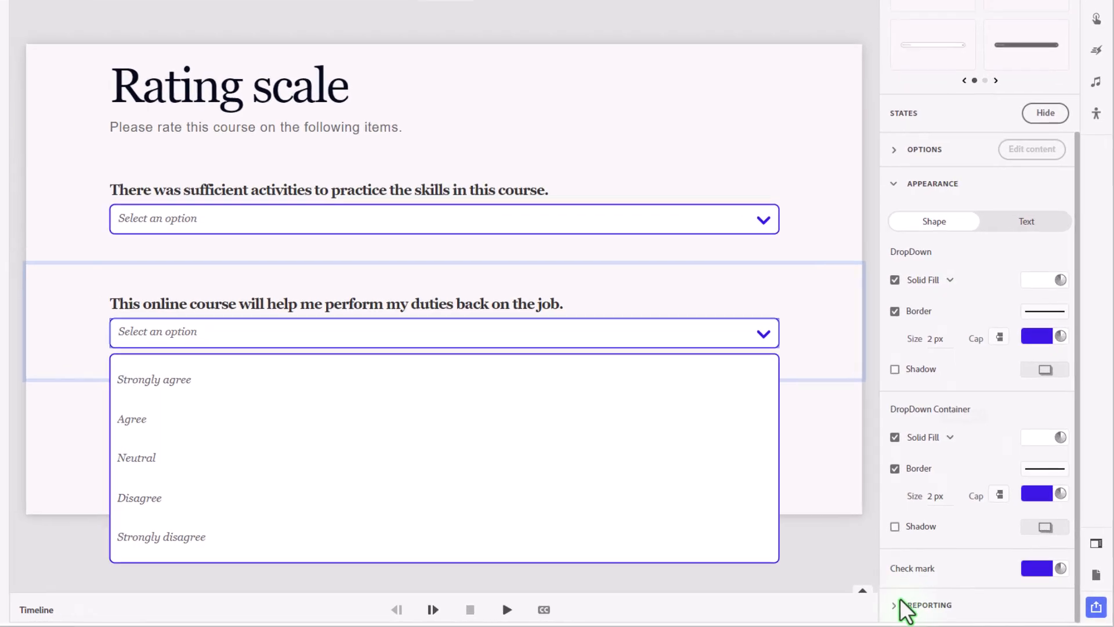
left_click(925, 605)
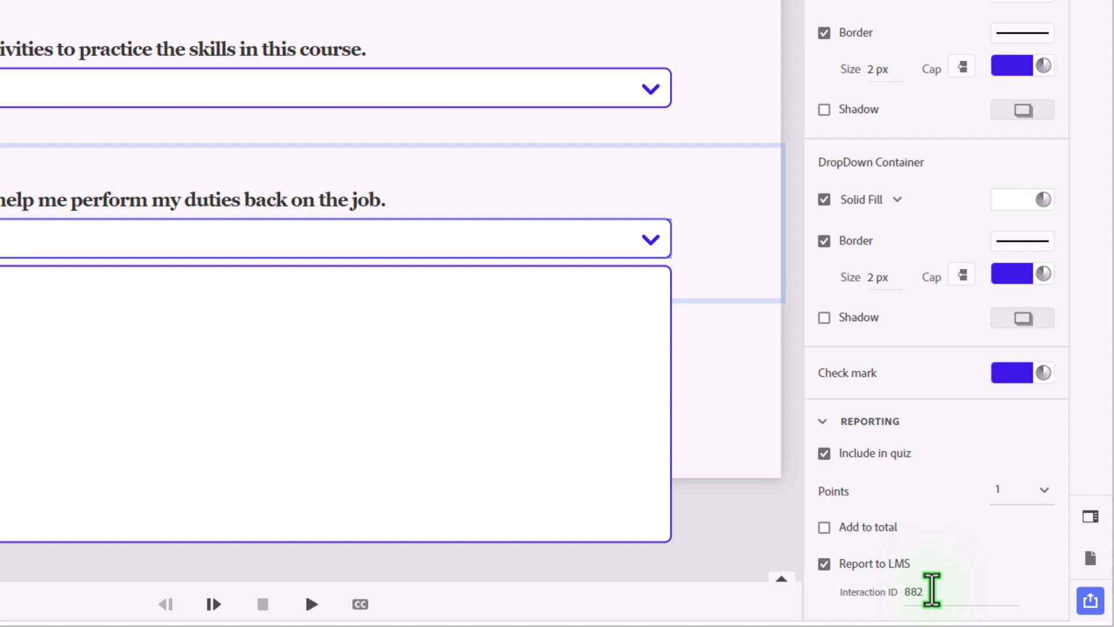
double_click(914, 592)
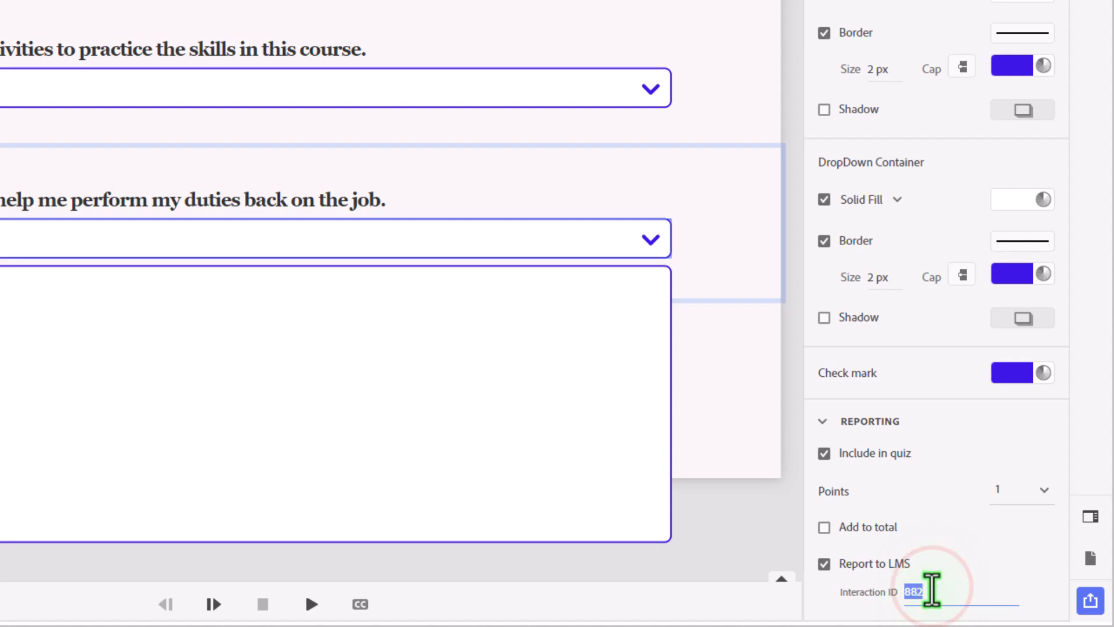
type("surveyQ")
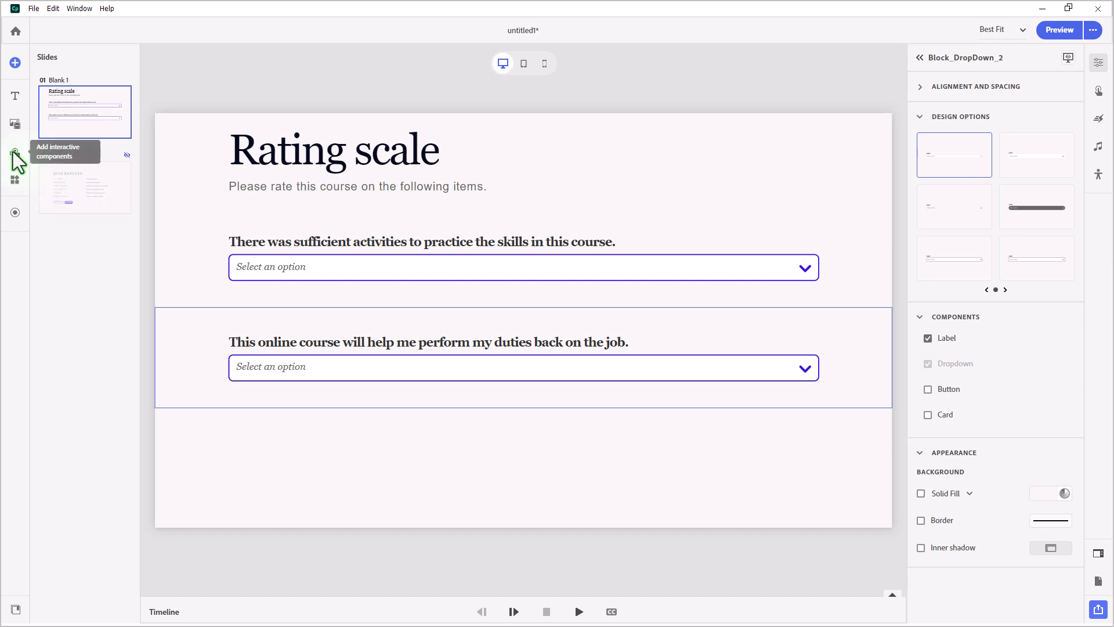
- Add a button labelled SUBMIT under the questions with a Go to next slide interaction
left_click(15, 159)
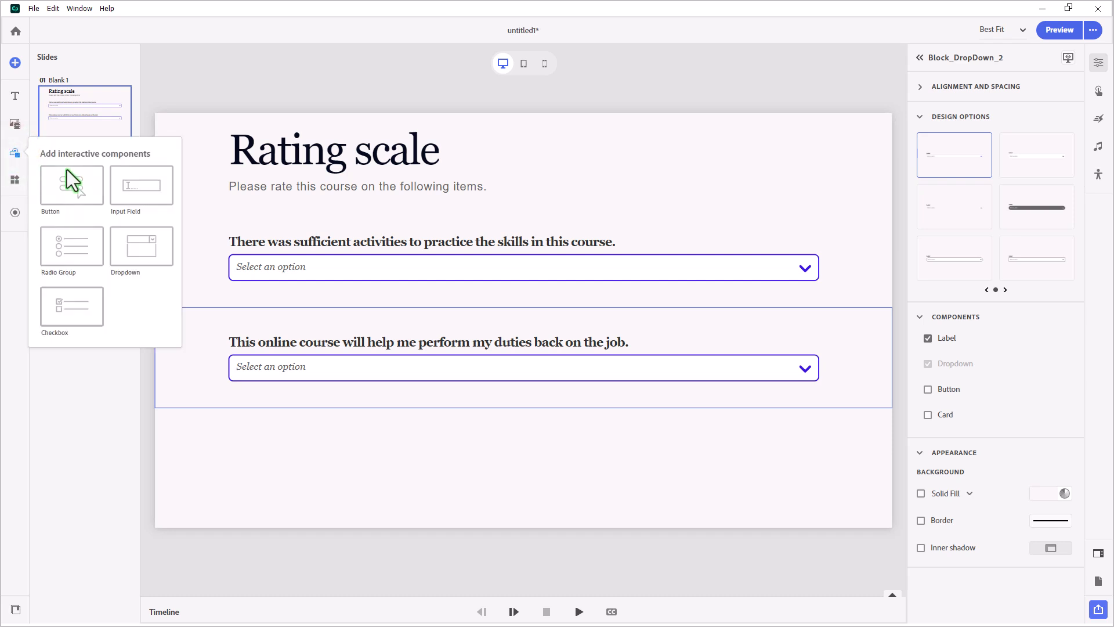
left_click(71, 183)
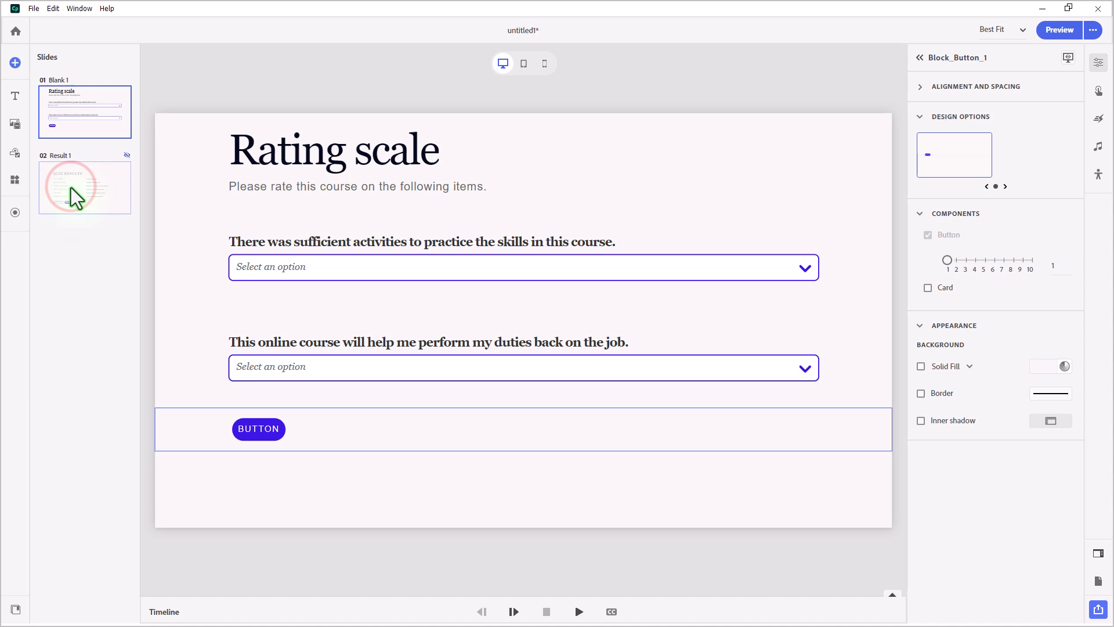
left_click(258, 428)
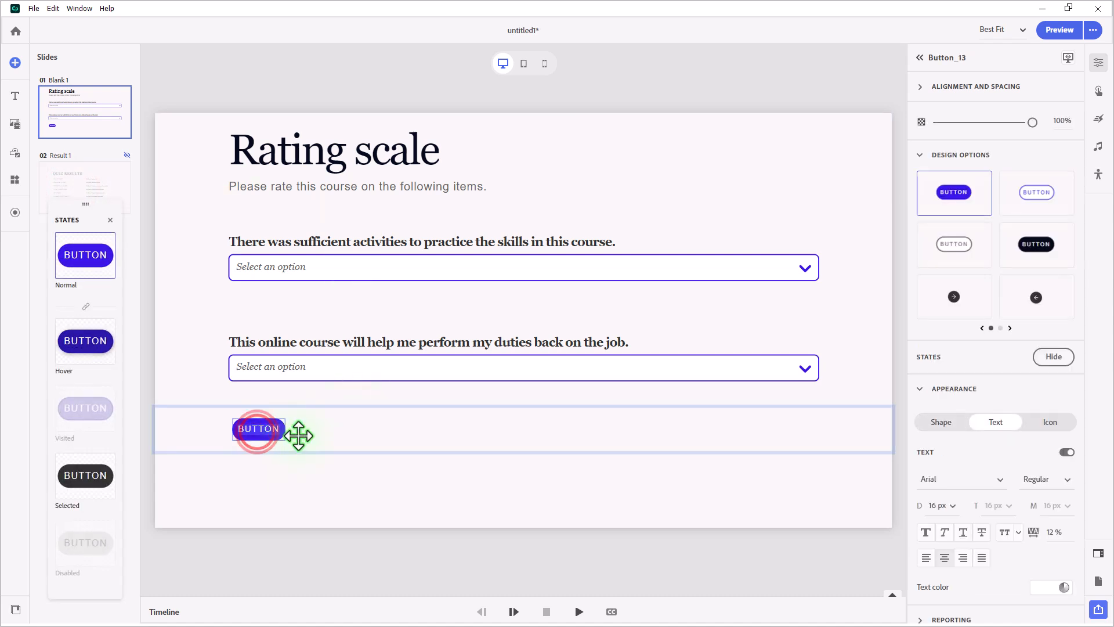
type("SUBMIT")
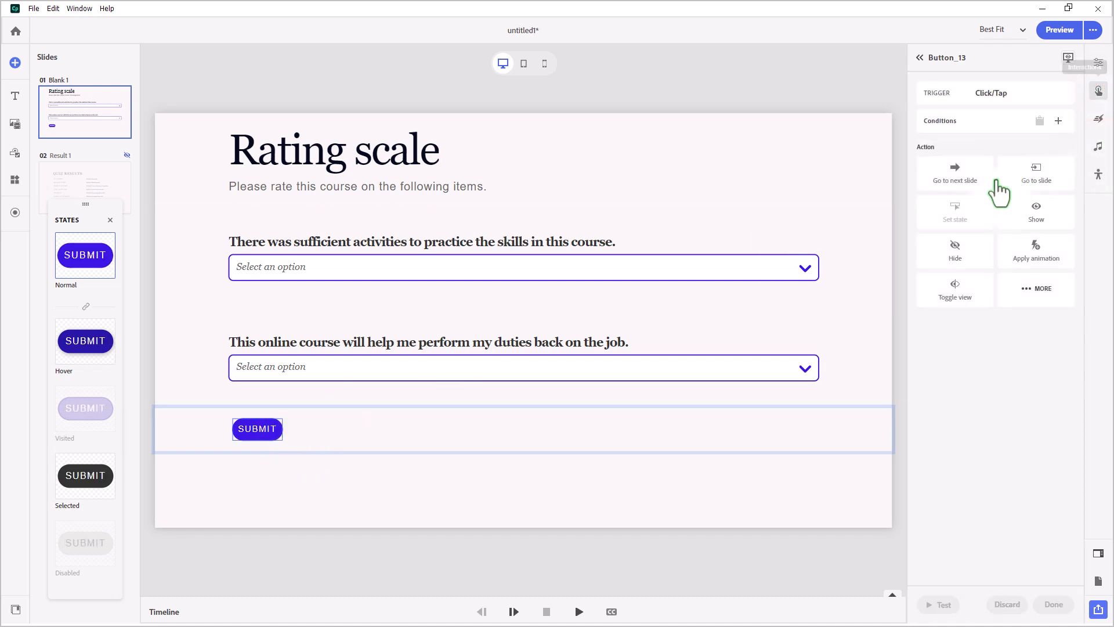
left_click(953, 173)
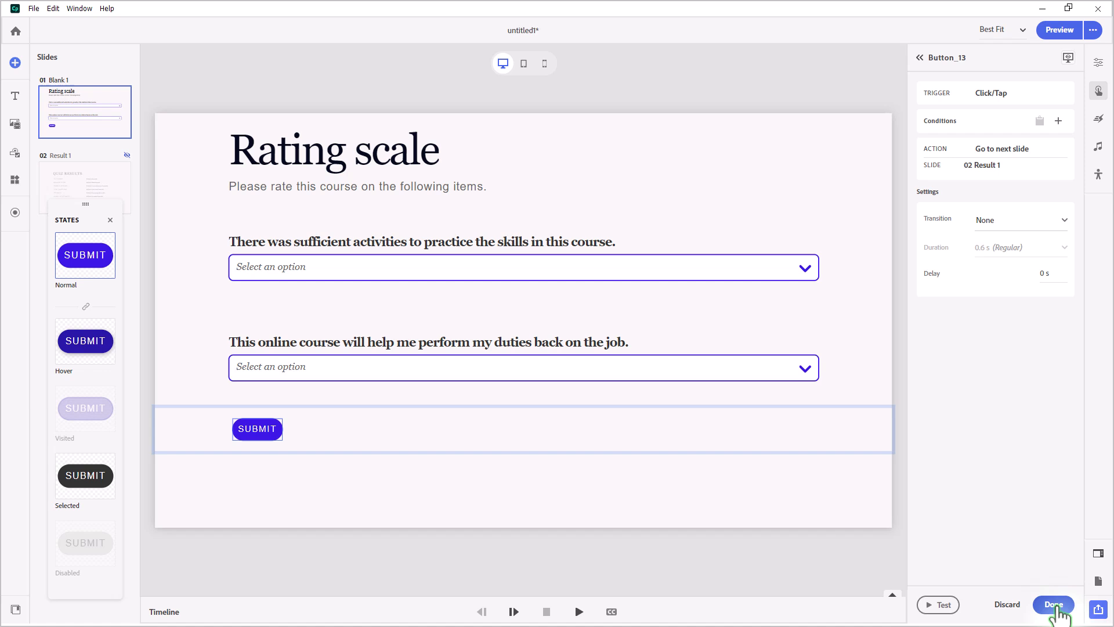
left_click(1052, 605)
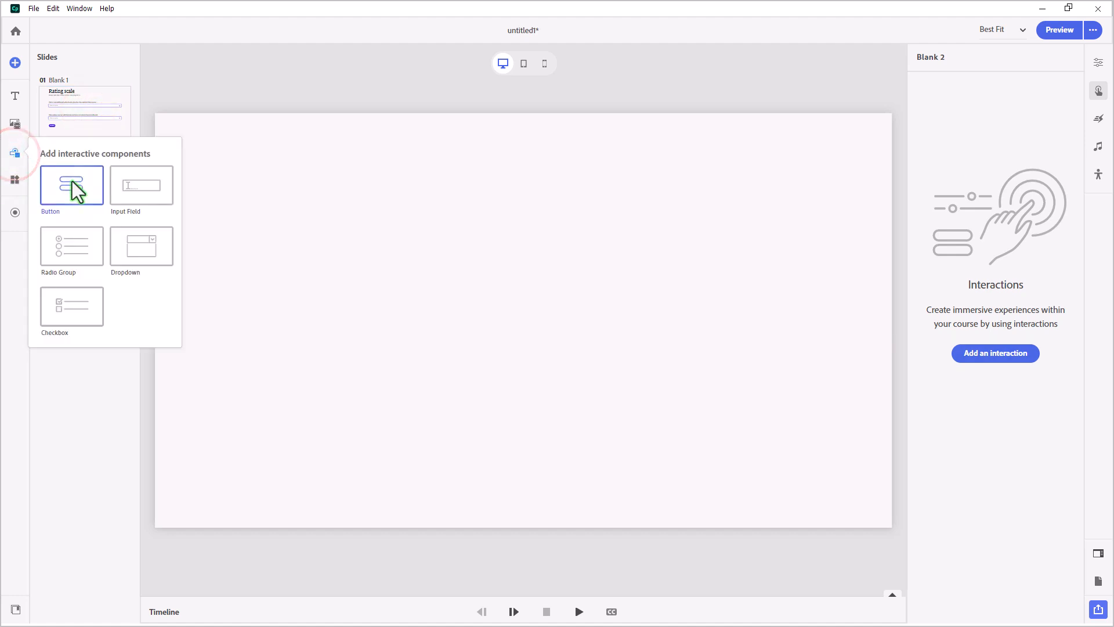
- Add an EXIT COURSE button on Blank 2 with an Exit course interaction, then return to the rating slide
left_click(70, 186)
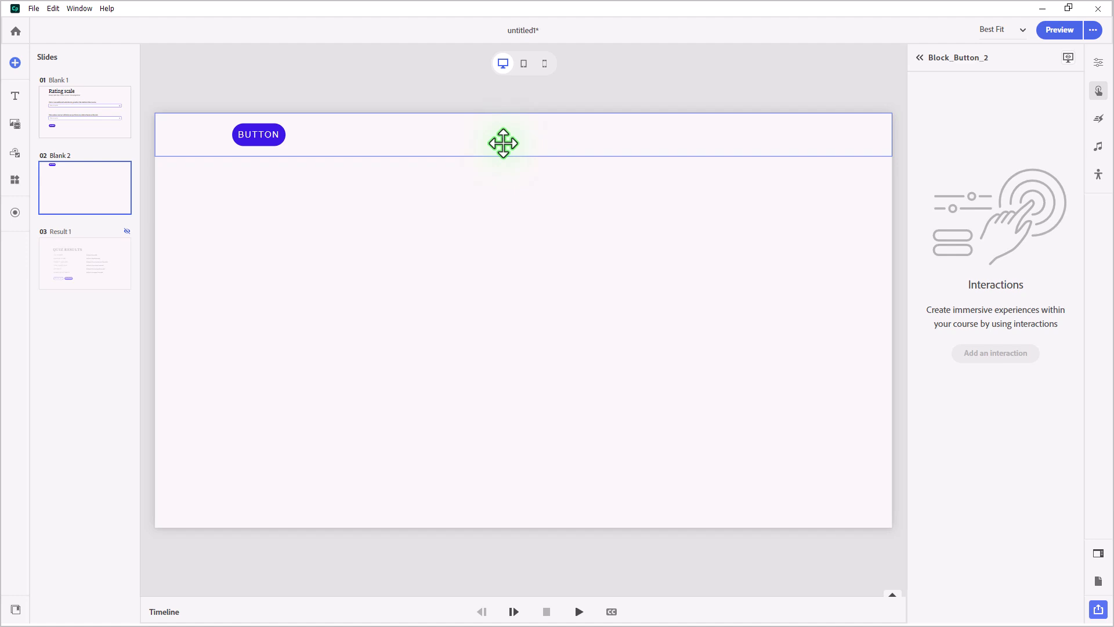
left_click(1098, 62)
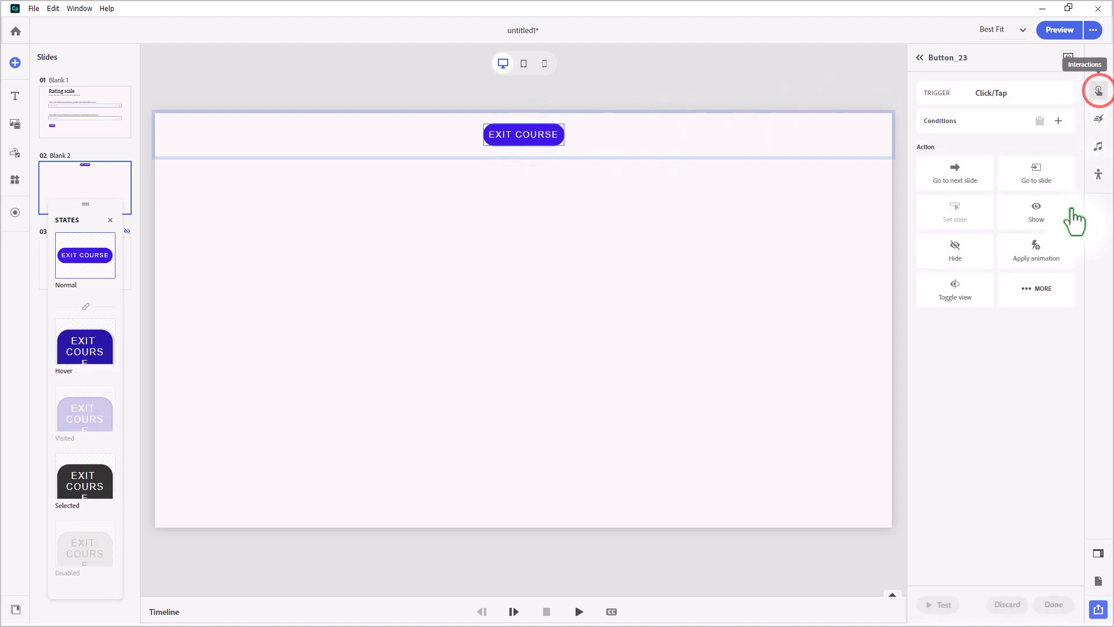
left_click(1037, 289)
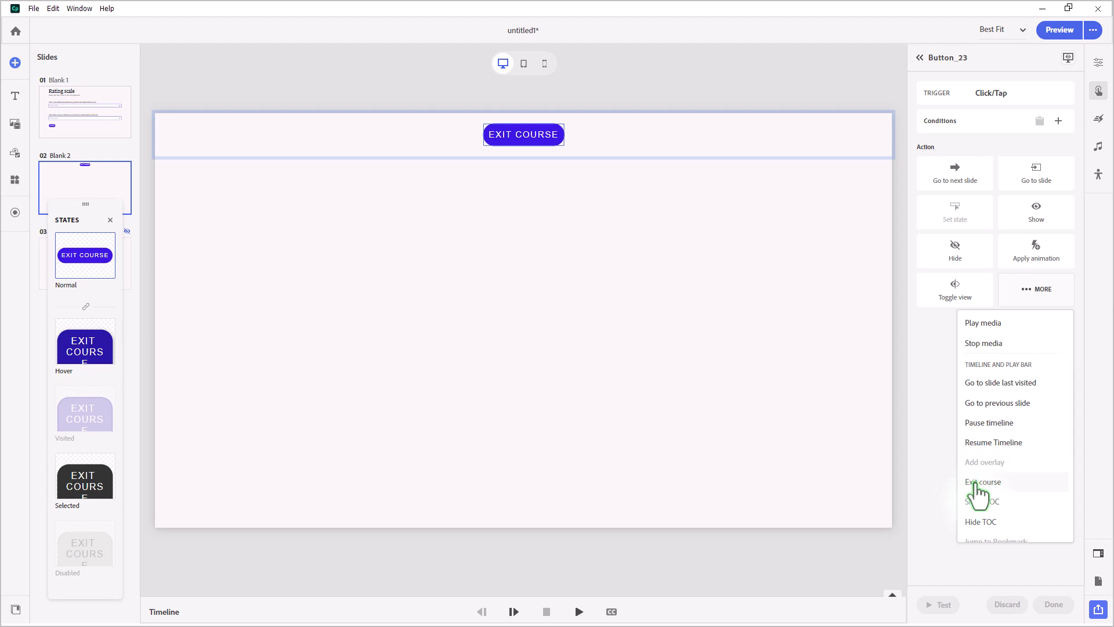
left_click(983, 481)
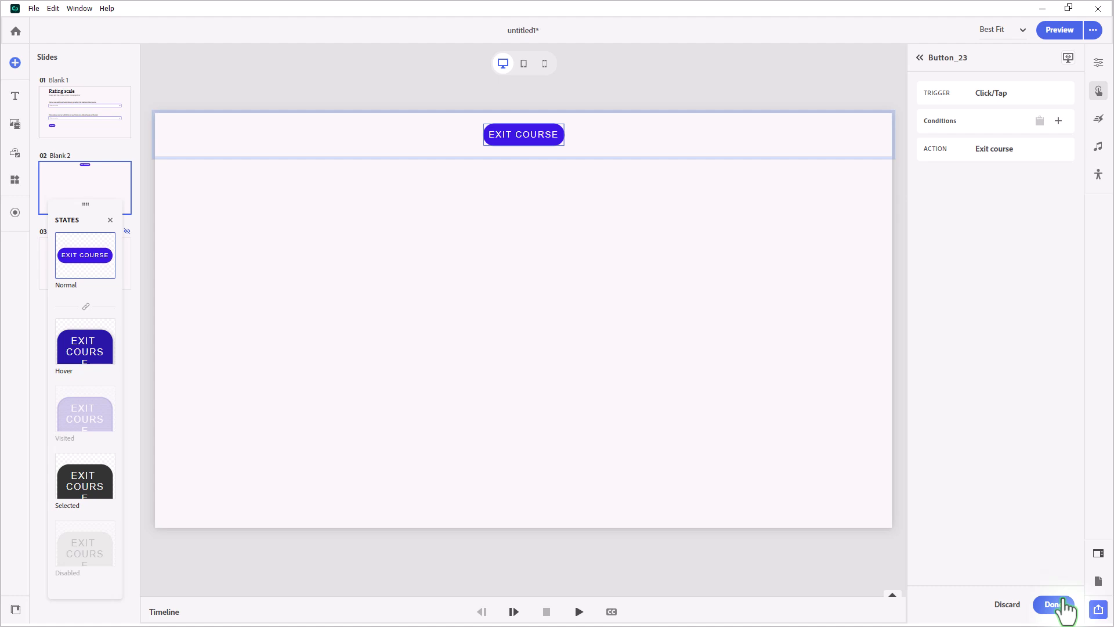
left_click(1055, 603)
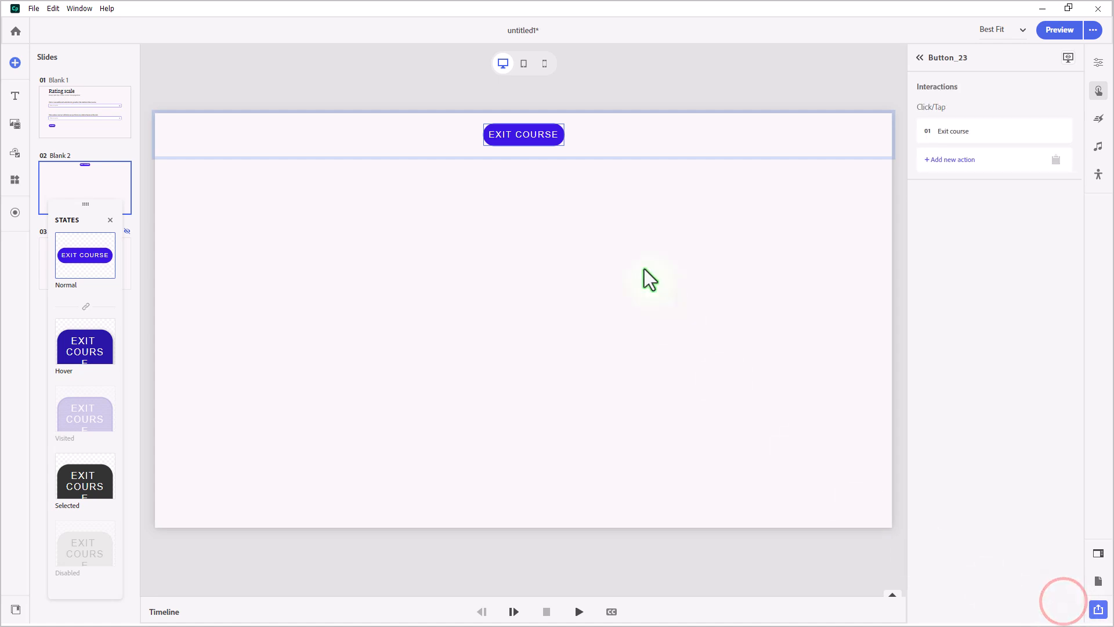
left_click(85, 111)
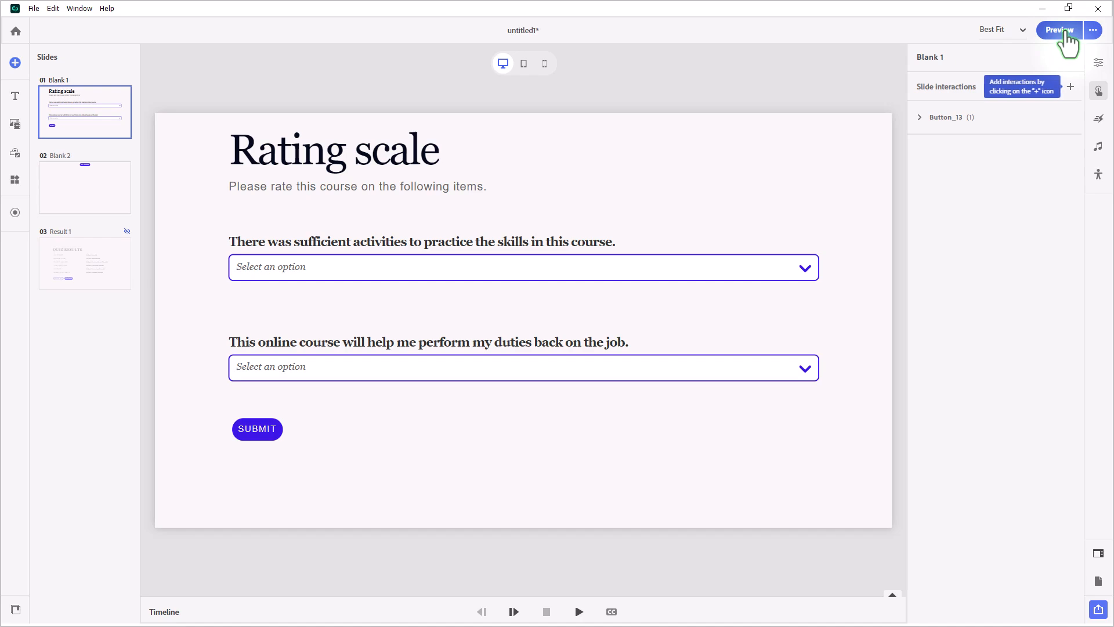
- Preview the course, answer Agree and Strongly agree in the dropdowns, and submit the survey
left_click(1058, 30)
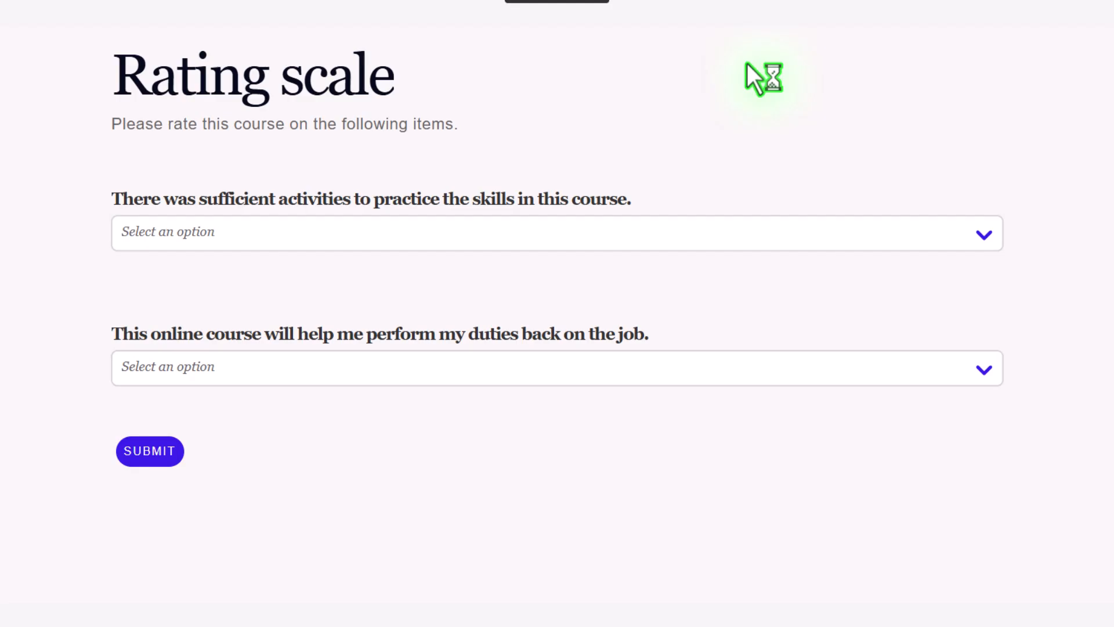
mouse_move(586, 210)
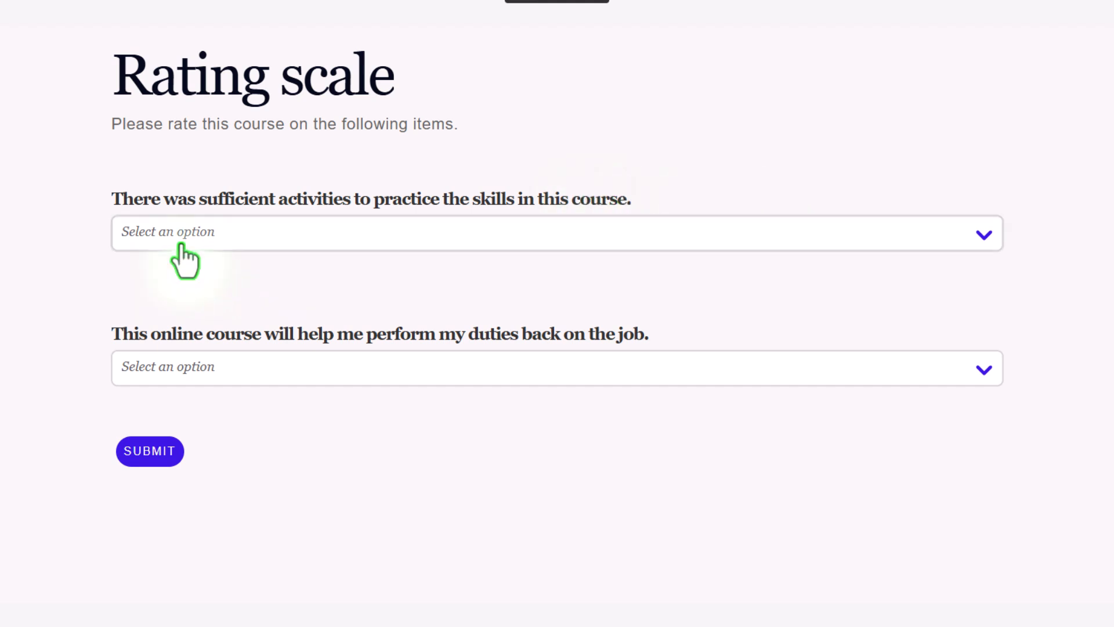
left_click(556, 233)
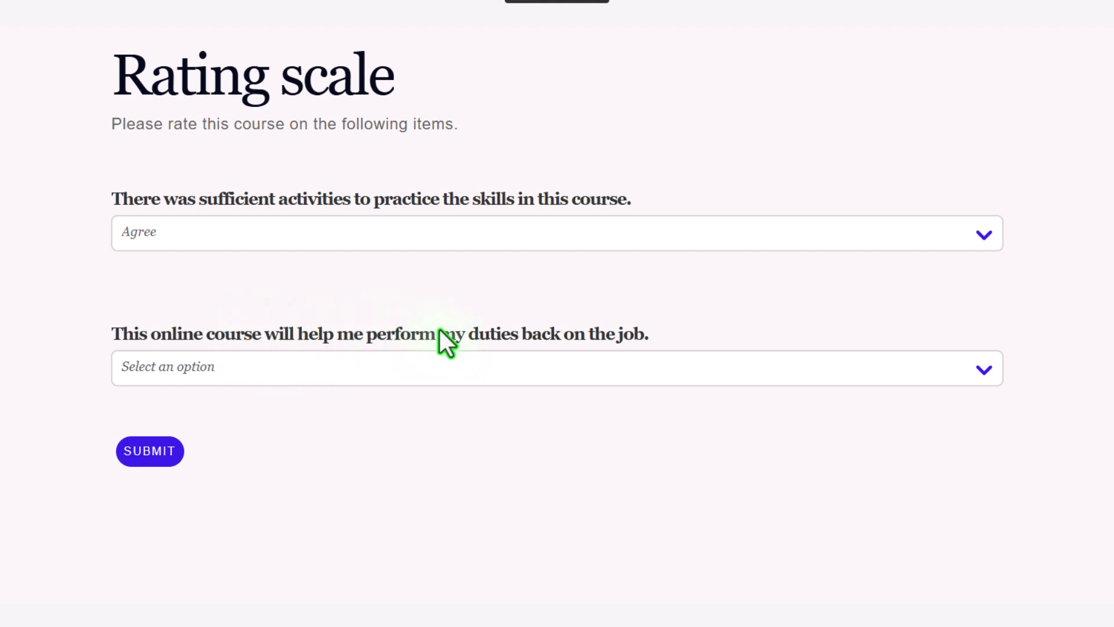
left_click(556, 368)
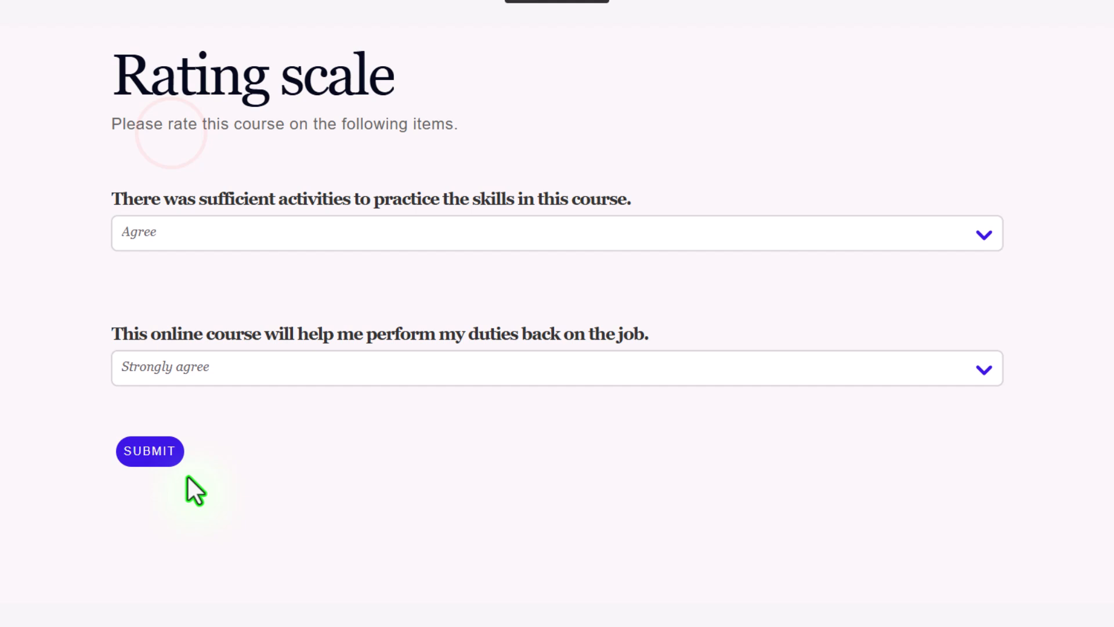
left_click(150, 451)
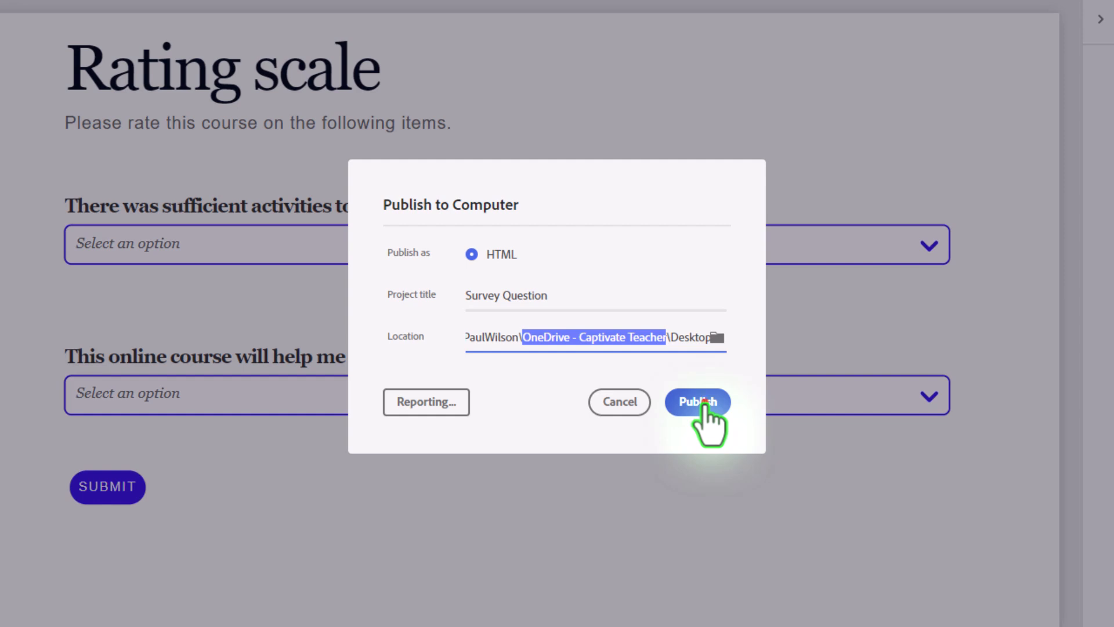
- Publish the Survey Question project to the computer as HTML output
left_click(698, 403)
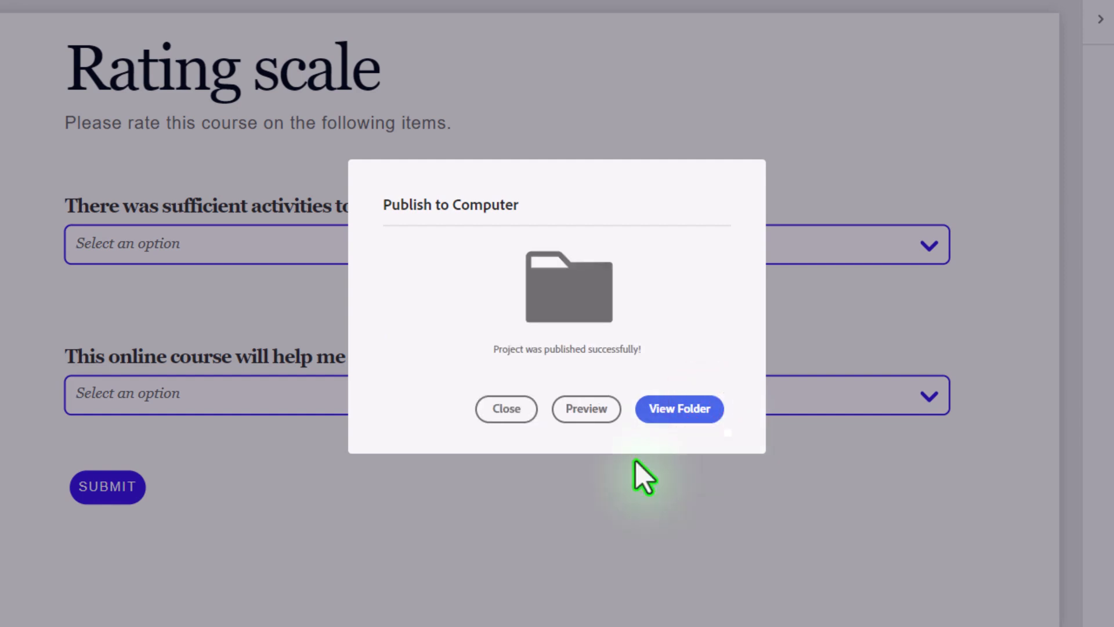